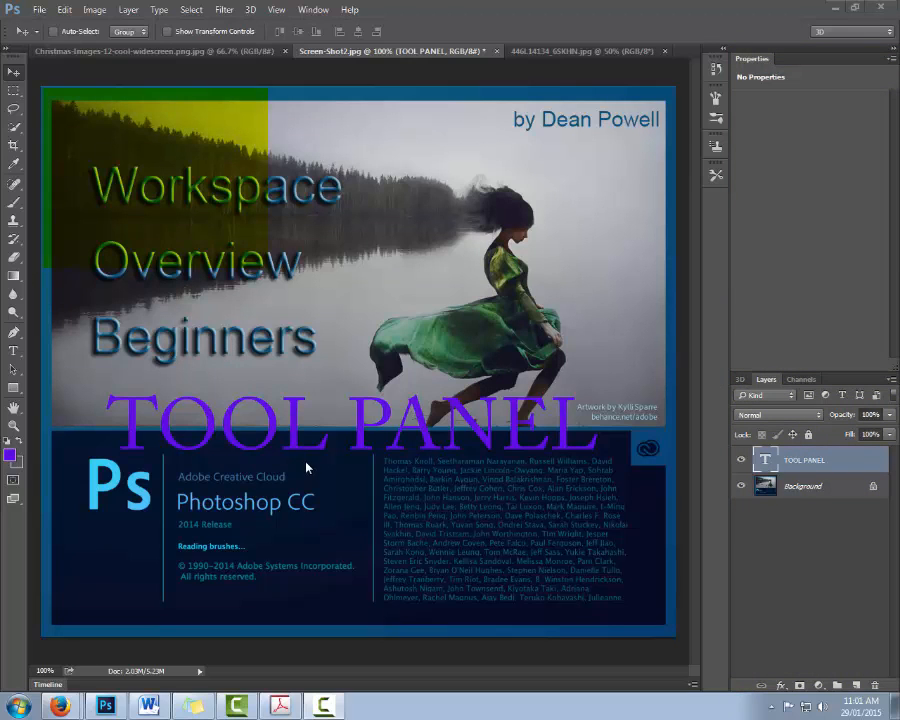
{"action": "mouse_move", "coordinate": [320, 222]}
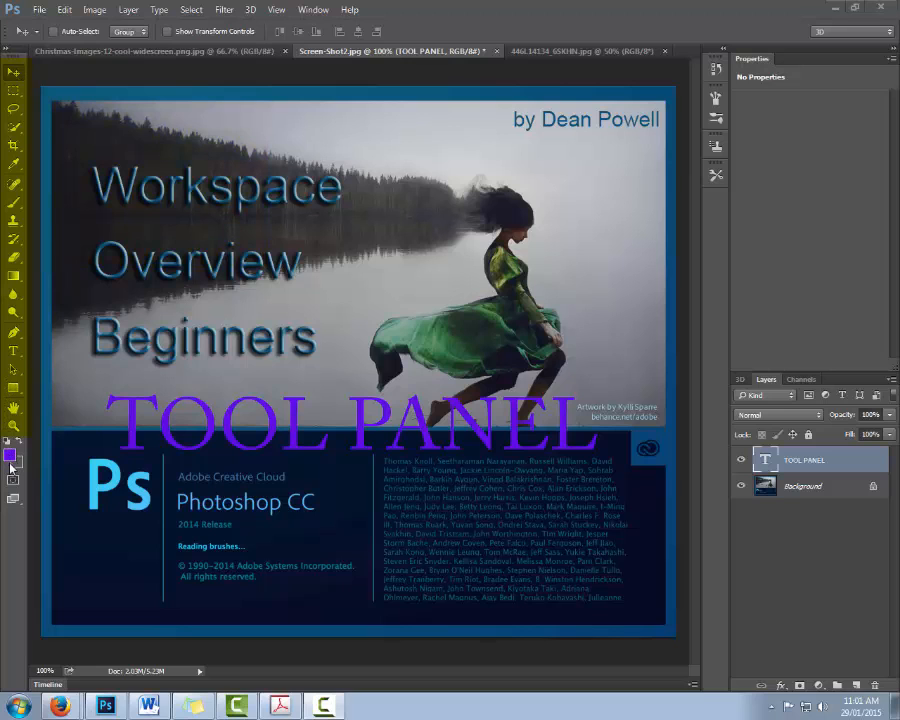
{"action": "mouse_move", "coordinate": [44, 422]}
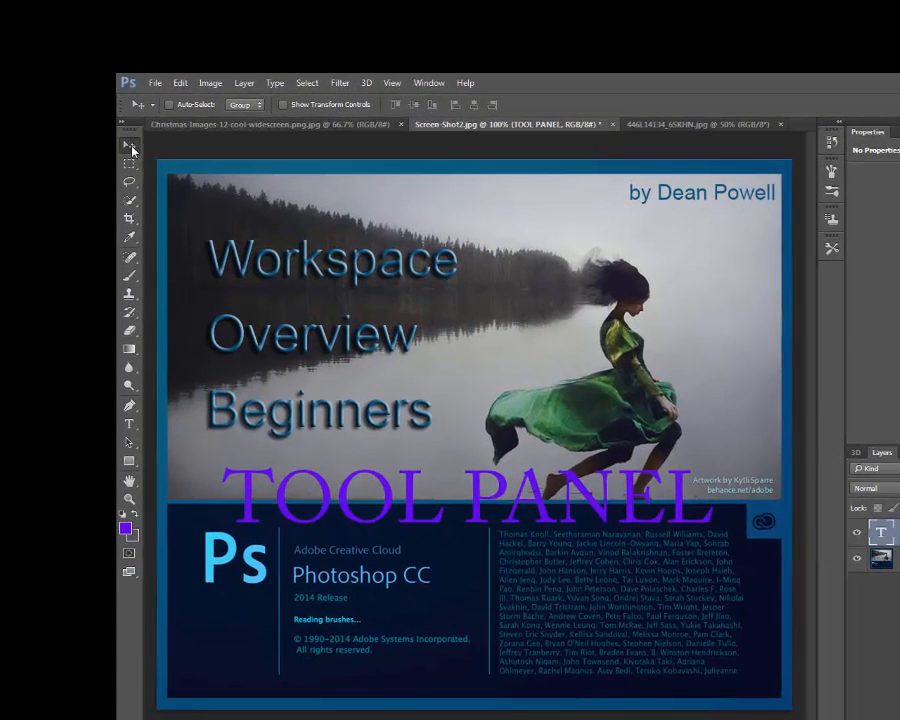
{"action": "mouse_move", "coordinate": [130, 148]}
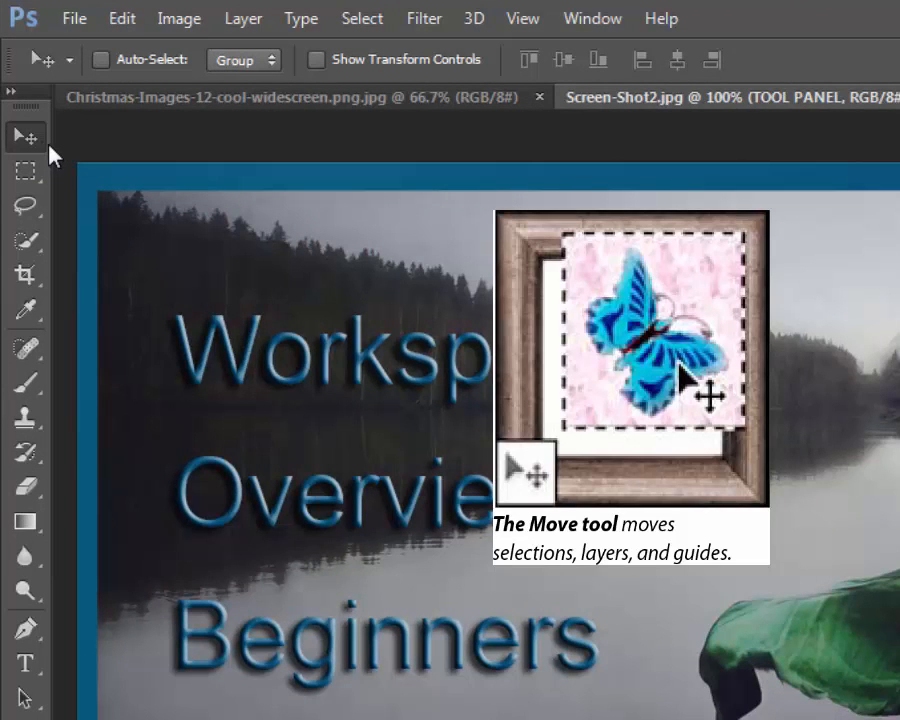
{"action": "mouse_move", "coordinate": [22, 136]}
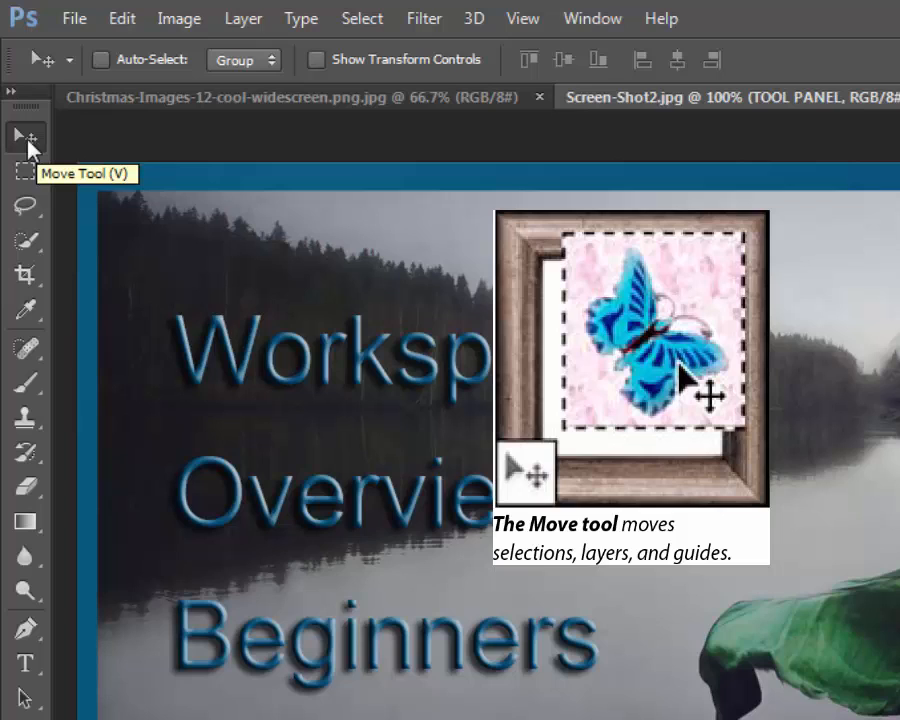
{"action": "mouse_move", "coordinate": [70, 150]}
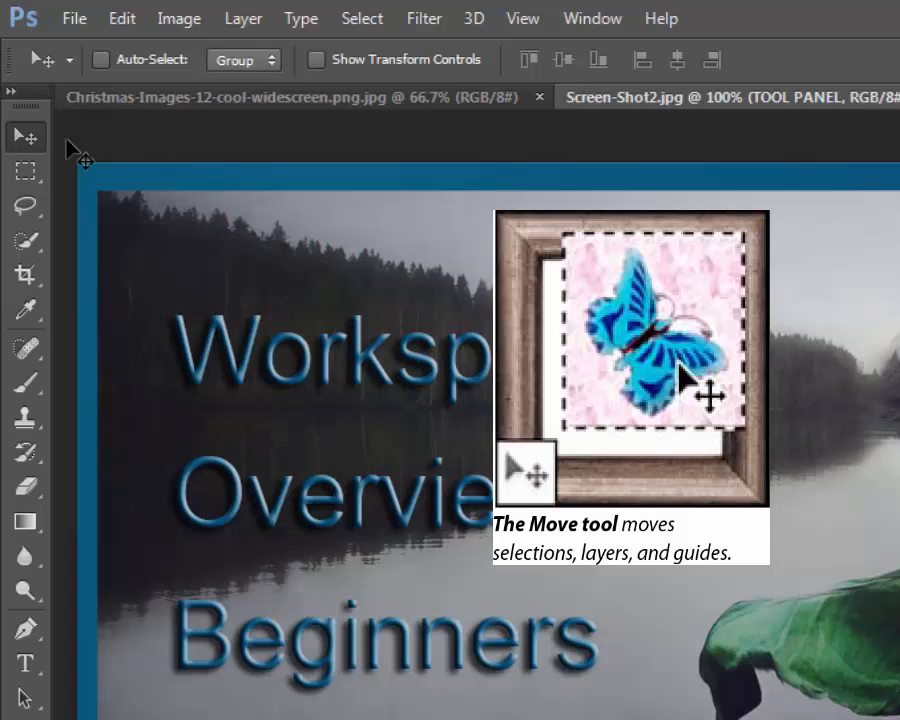
Show the Marquee selection group, then the Quick Selection and Magic Wand group.
{"action": "left_click", "coordinate": [24, 172]}
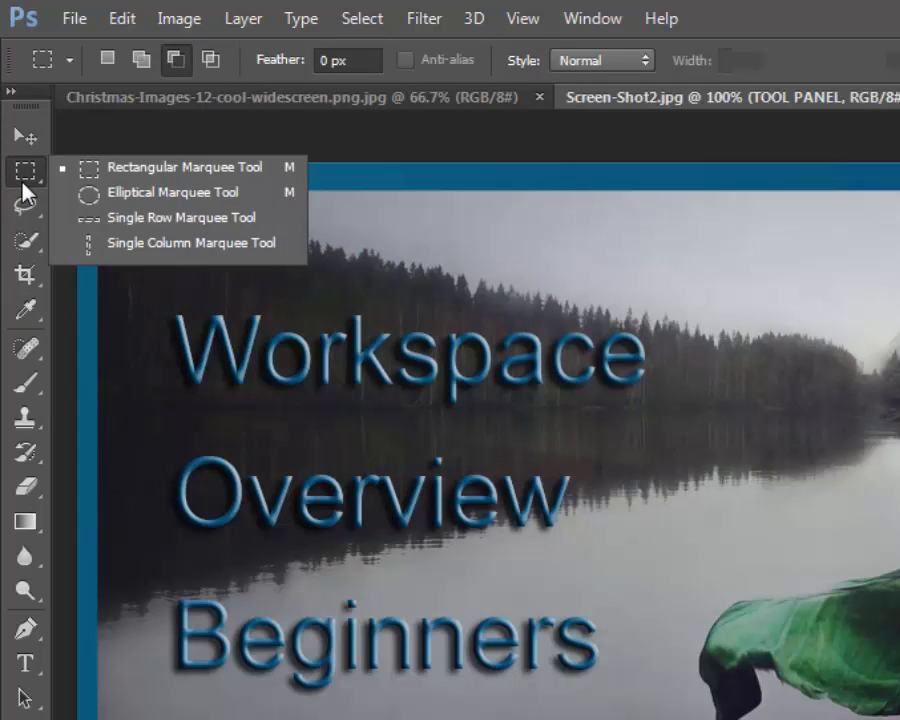
{"action": "mouse_move", "coordinate": [26, 190]}
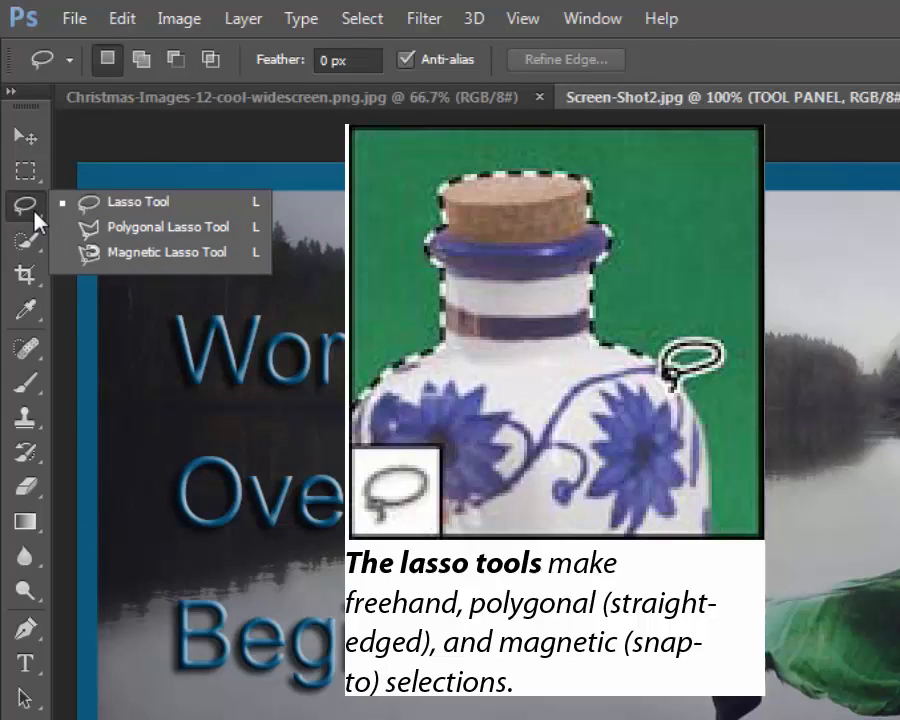
{"action": "mouse_move", "coordinate": [52, 218]}
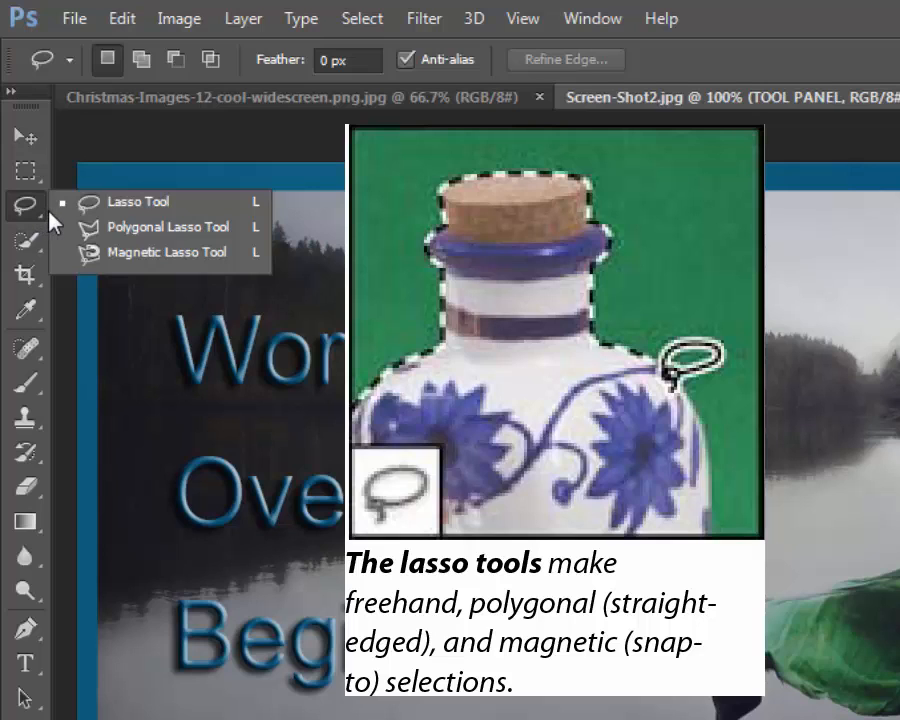
{"action": "mouse_move", "coordinate": [138, 200]}
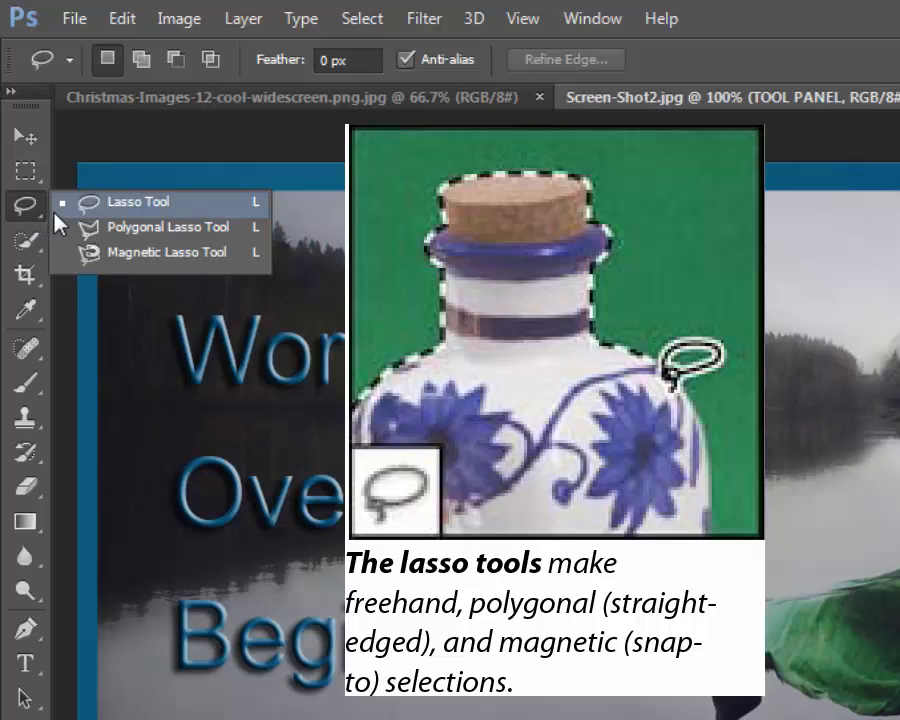
{"action": "left_click", "coordinate": [24, 240]}
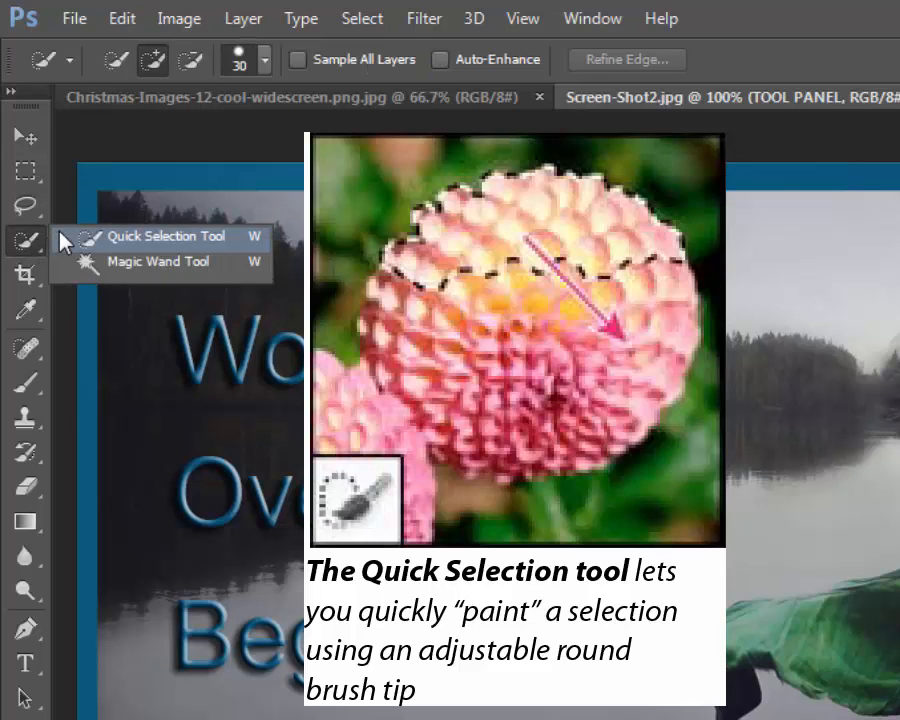
{"action": "mouse_move", "coordinate": [80, 252]}
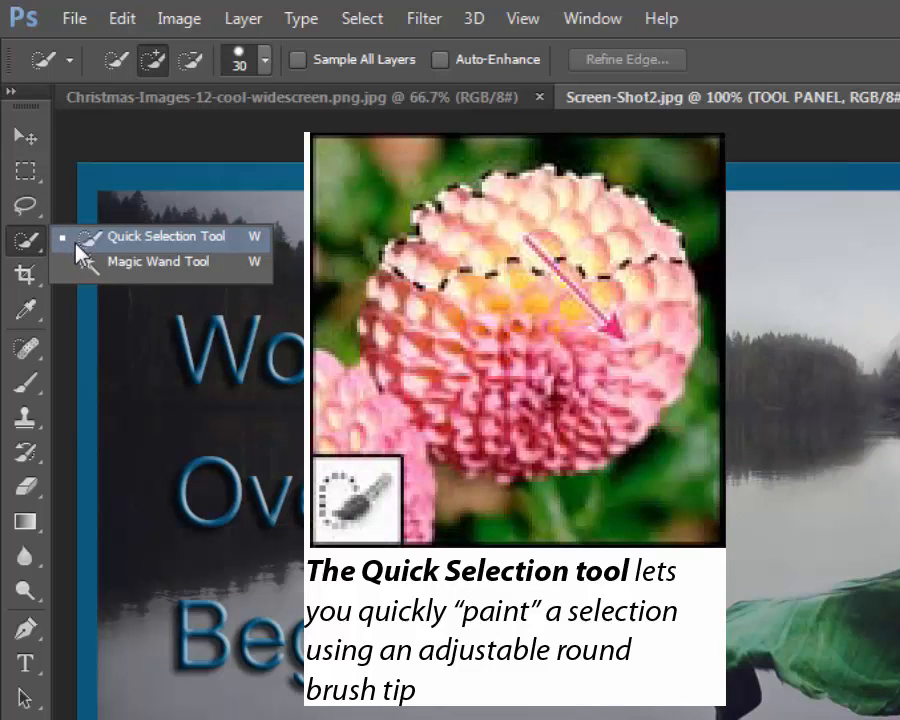
{"action": "mouse_move", "coordinate": [90, 260]}
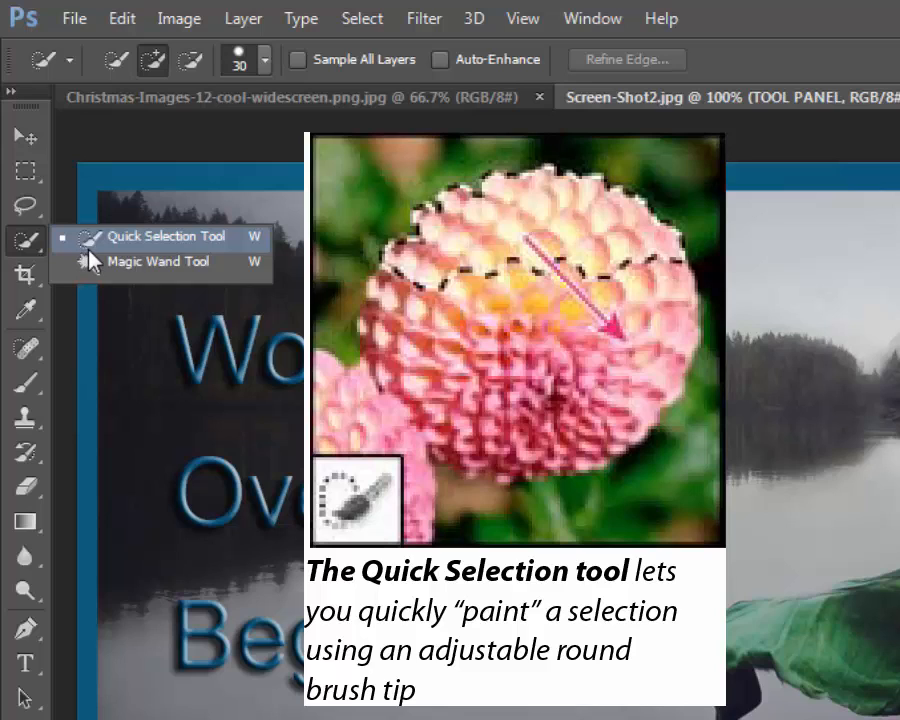
{"action": "mouse_move", "coordinate": [92, 266]}
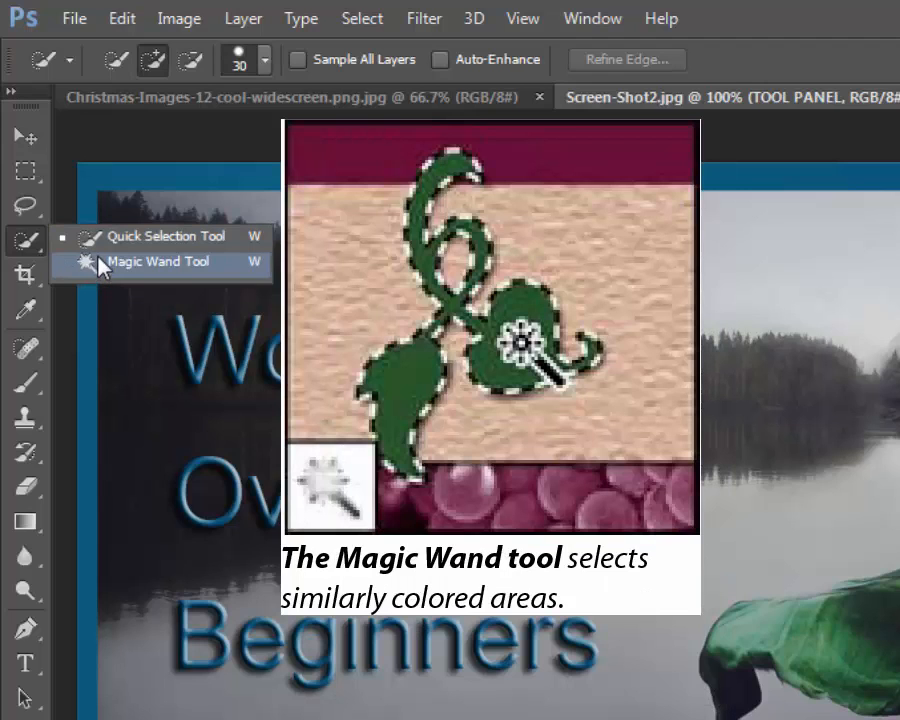
{"action": "mouse_move", "coordinate": [110, 236]}
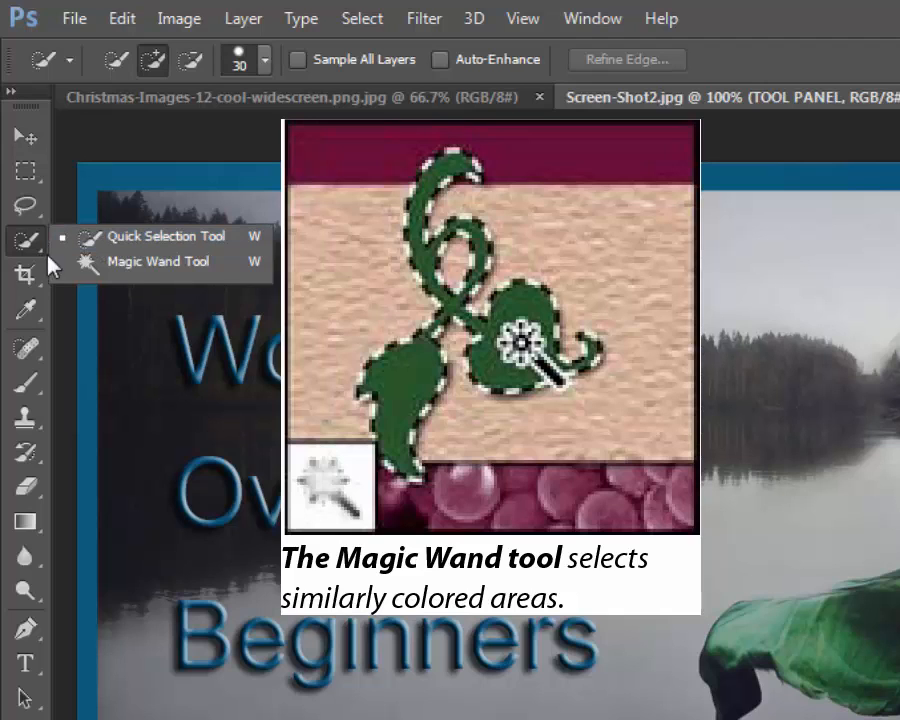
Show the Crop tool group with Perspective Crop, Slice and Slice Select.
{"action": "left_click", "coordinate": [24, 276]}
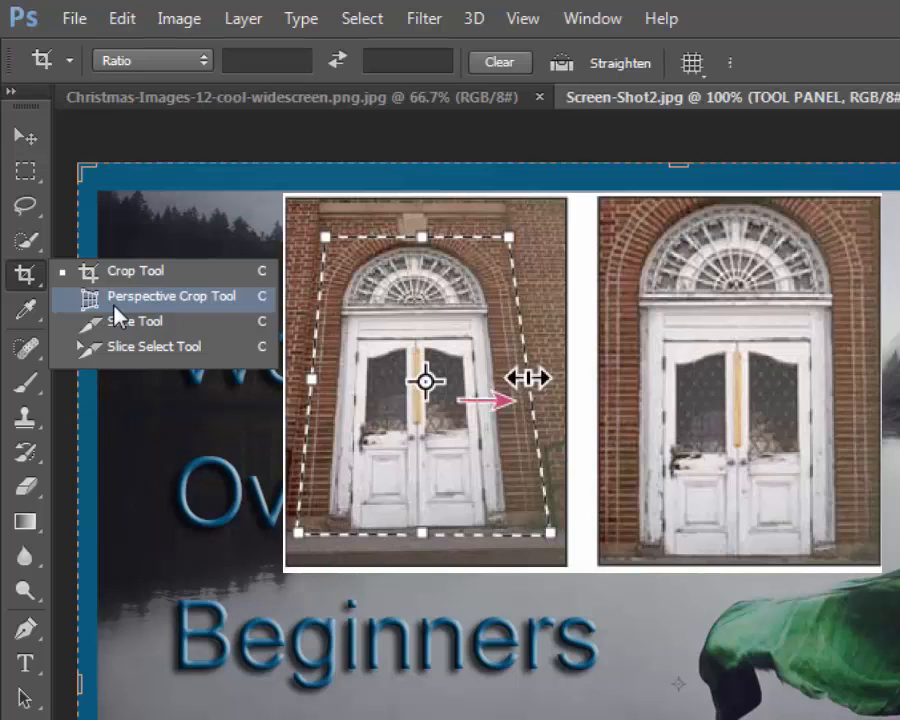
{"action": "mouse_move", "coordinate": [132, 320]}
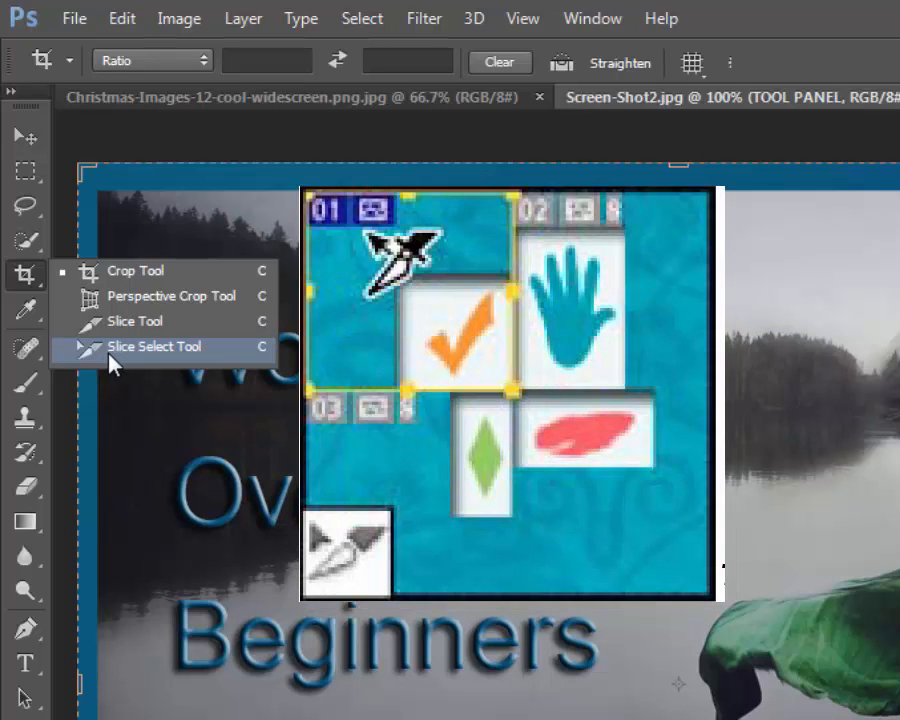
{"action": "mouse_move", "coordinate": [136, 360]}
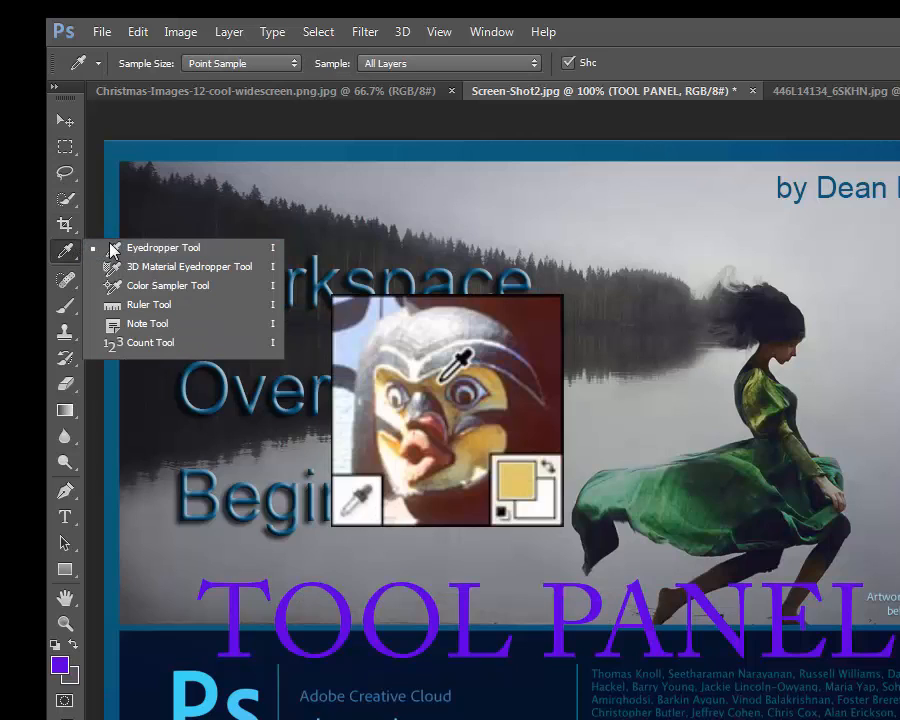
{"action": "mouse_move", "coordinate": [150, 248]}
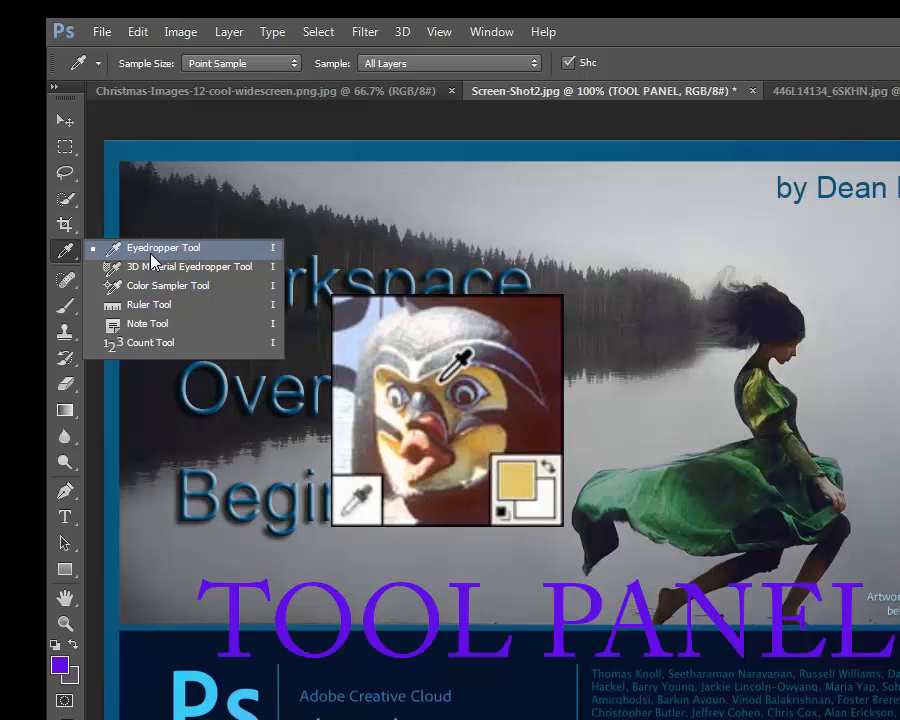
{"action": "mouse_move", "coordinate": [190, 266]}
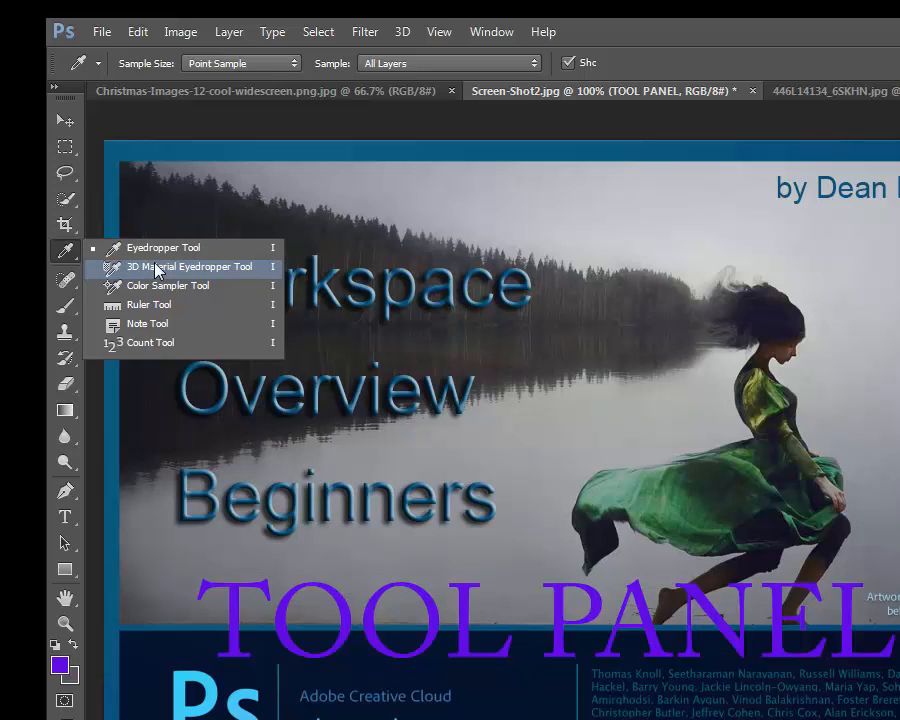
{"action": "mouse_move", "coordinate": [164, 268]}
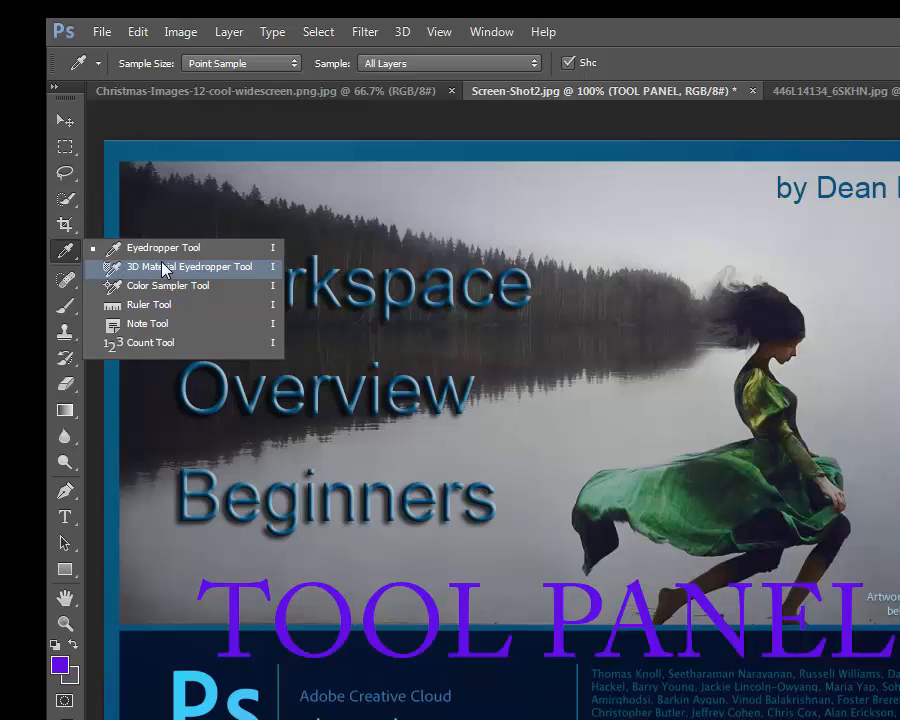
{"action": "mouse_move", "coordinate": [150, 248]}
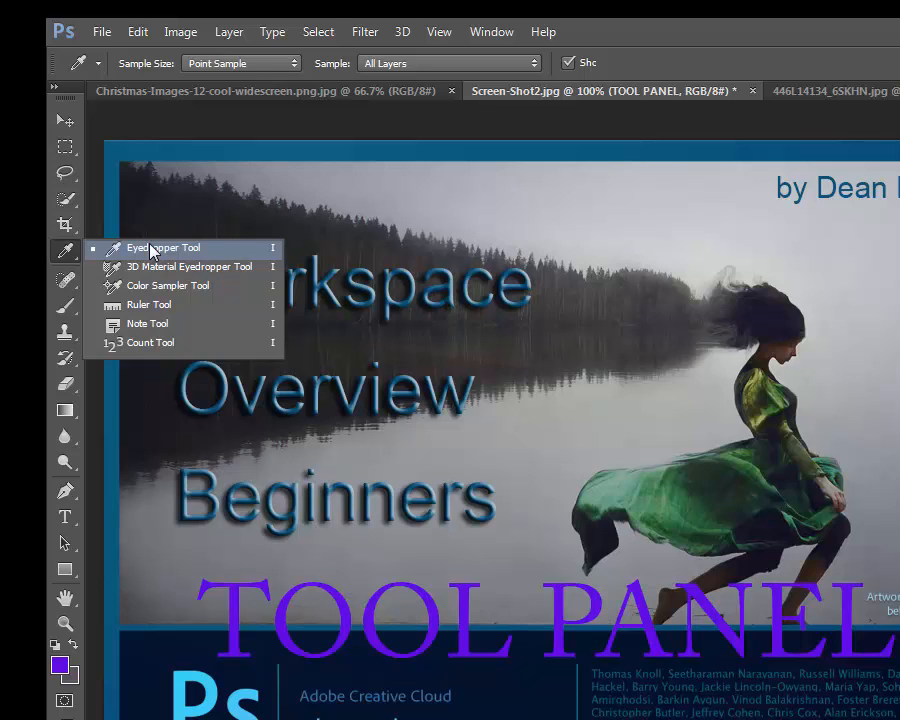
{"action": "mouse_move", "coordinate": [160, 228]}
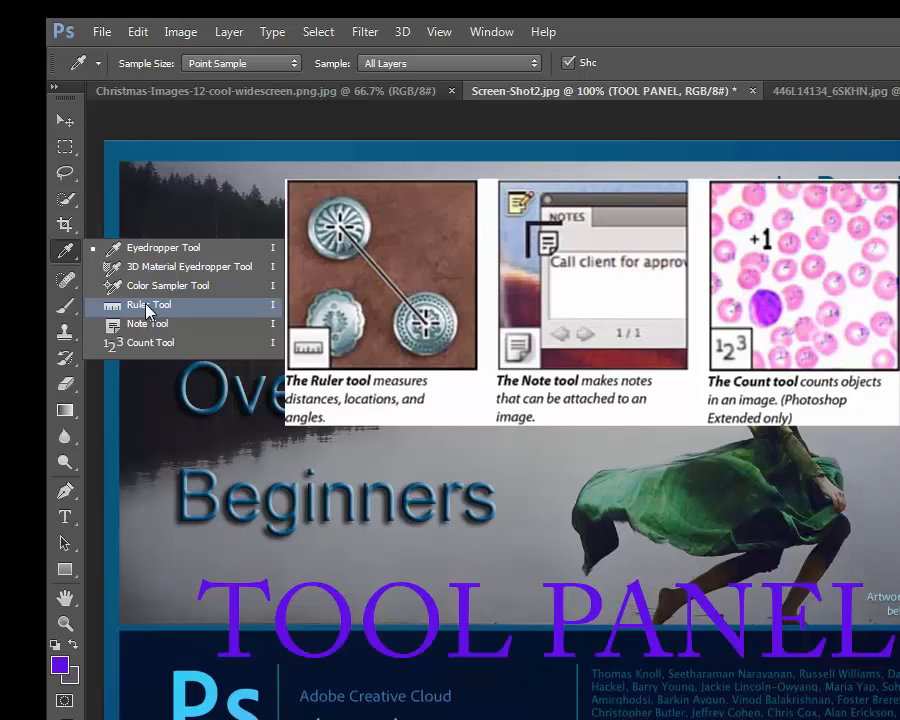
{"action": "mouse_move", "coordinate": [148, 324]}
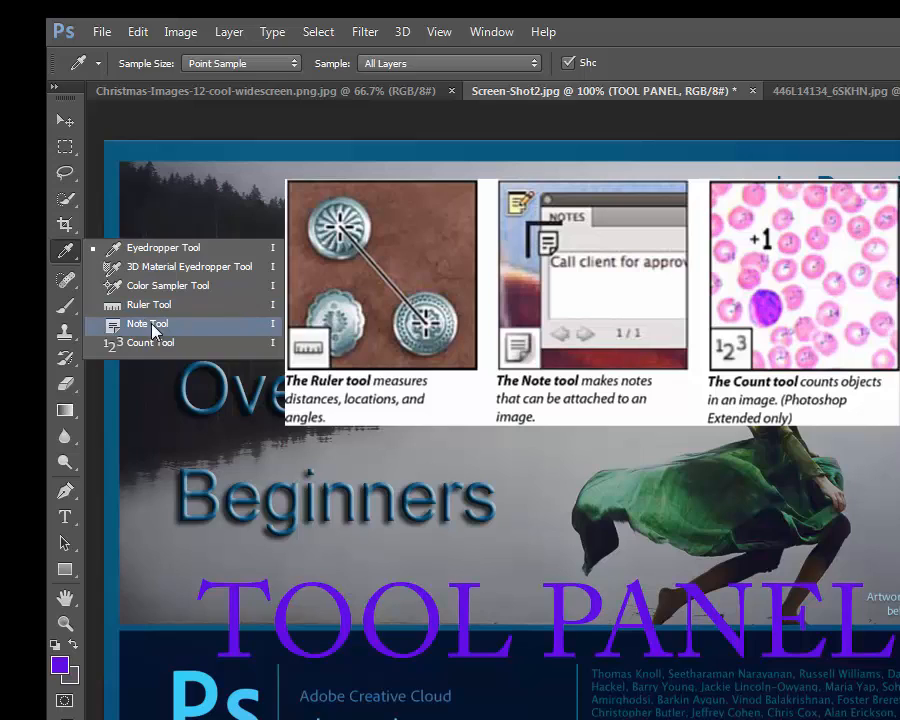
{"action": "mouse_move", "coordinate": [200, 338]}
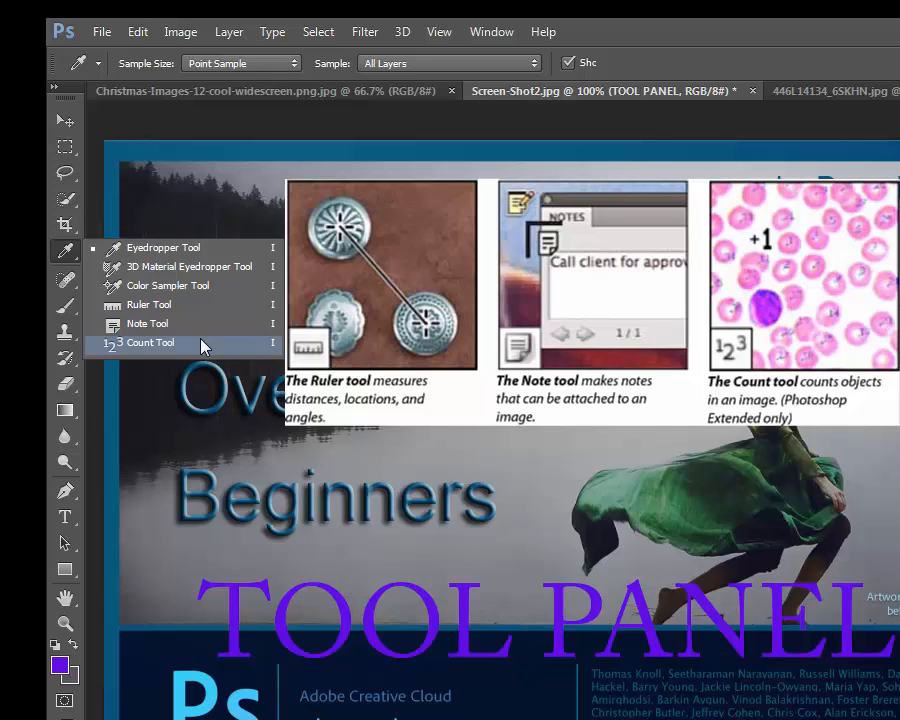
{"action": "mouse_move", "coordinate": [196, 348]}
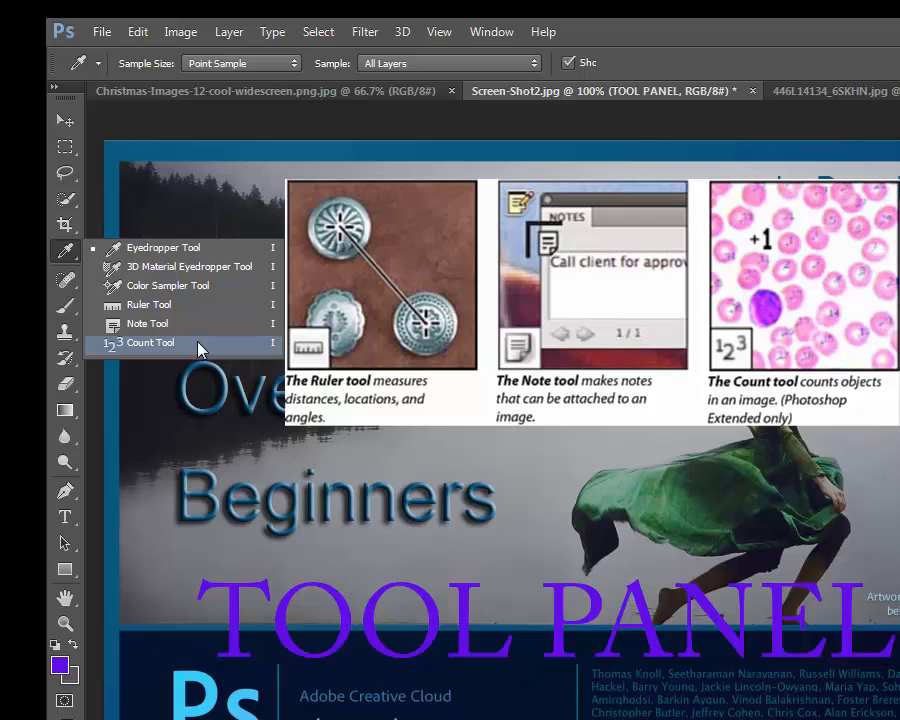
{"action": "left_click", "coordinate": [64, 278]}
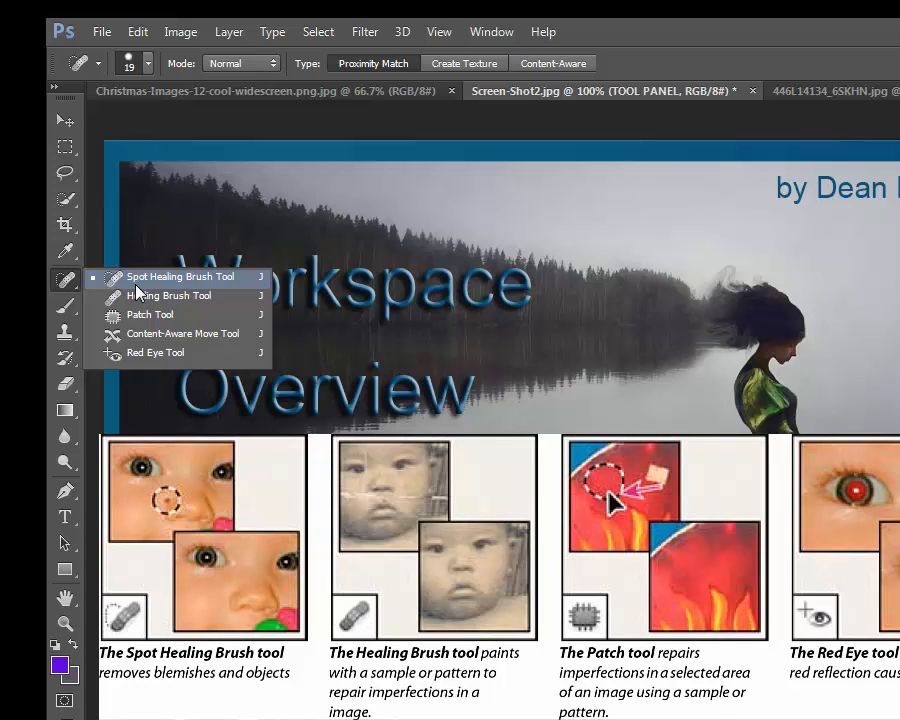
{"action": "mouse_move", "coordinate": [168, 296]}
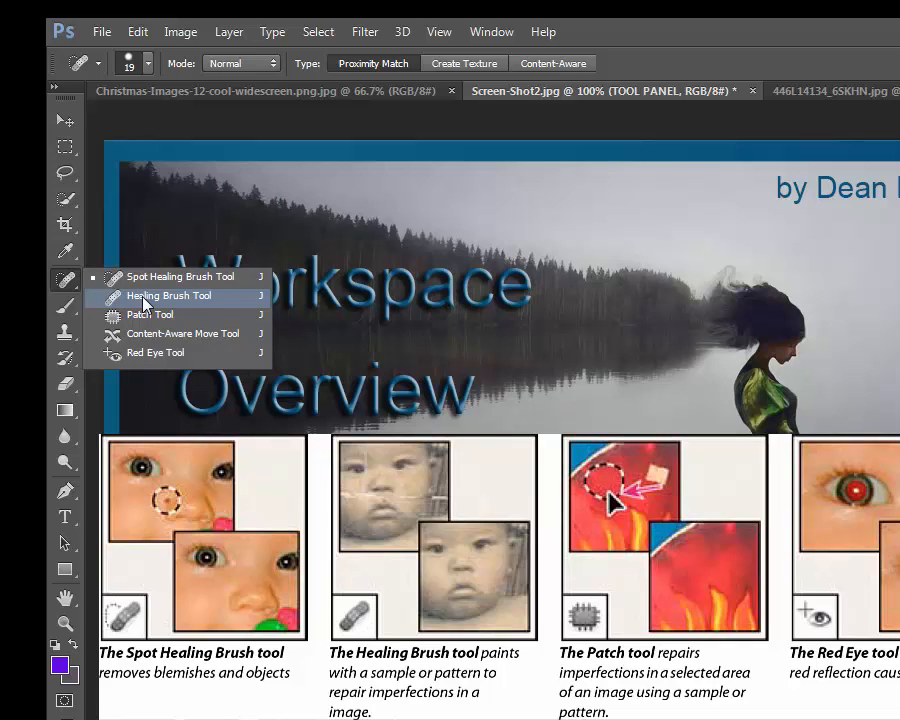
{"action": "mouse_move", "coordinate": [128, 304]}
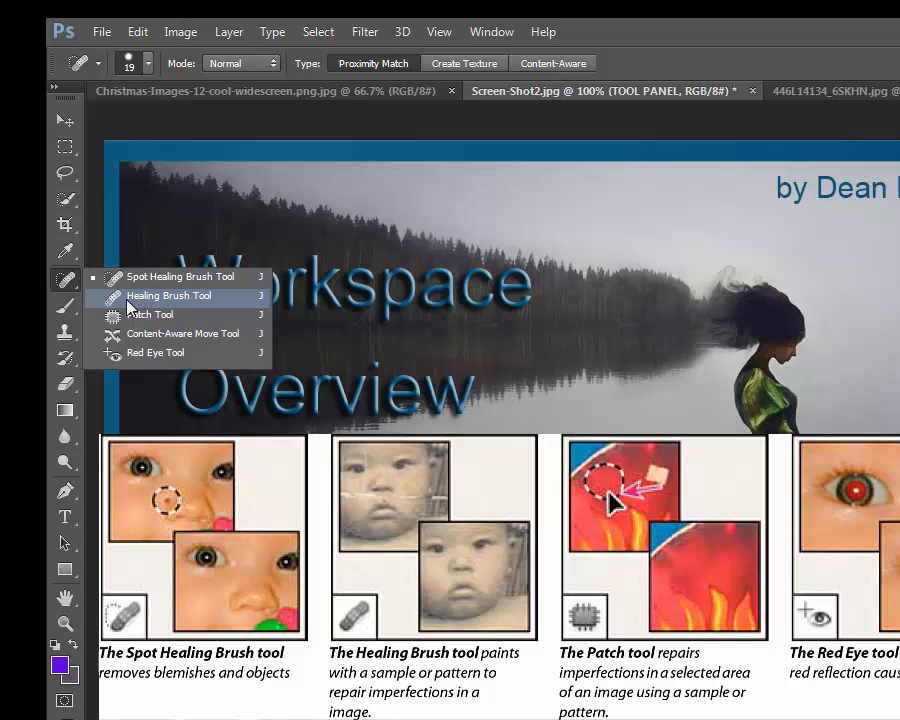
{"action": "mouse_move", "coordinate": [148, 316]}
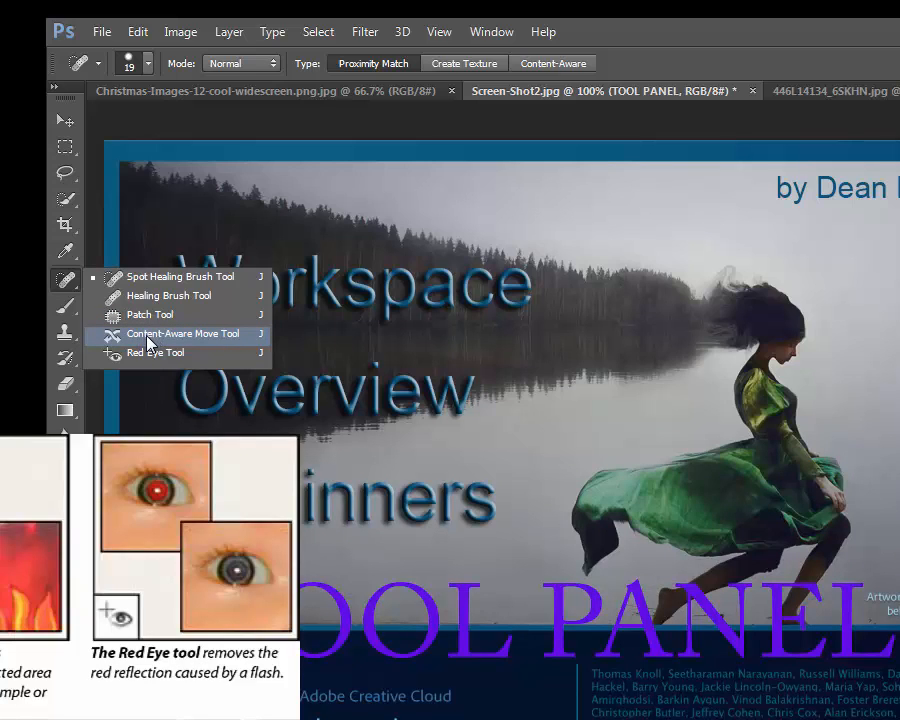
{"action": "mouse_move", "coordinate": [140, 344]}
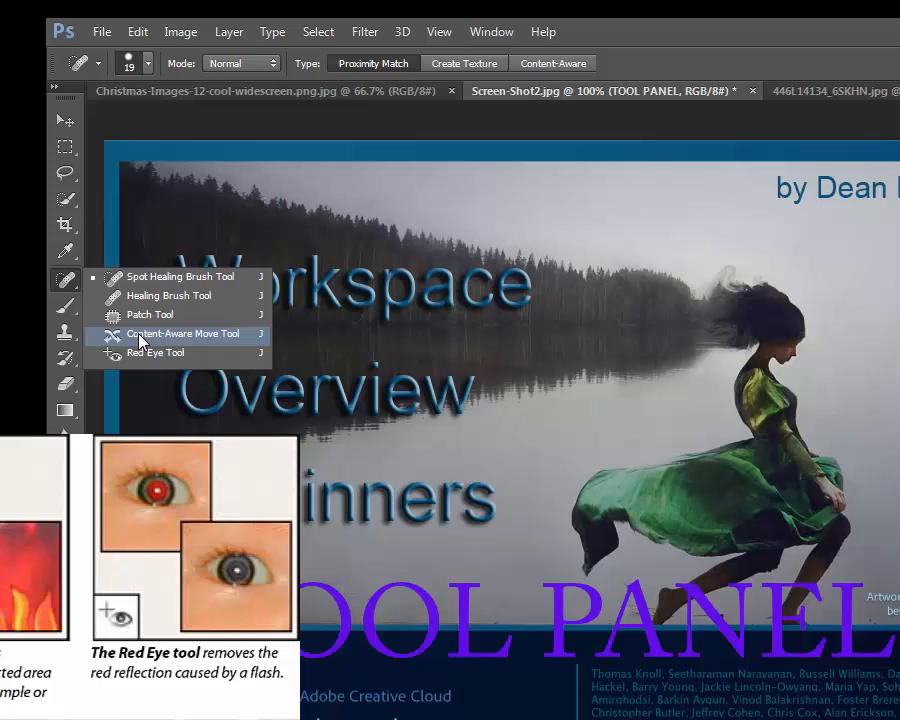
{"action": "mouse_move", "coordinate": [132, 344]}
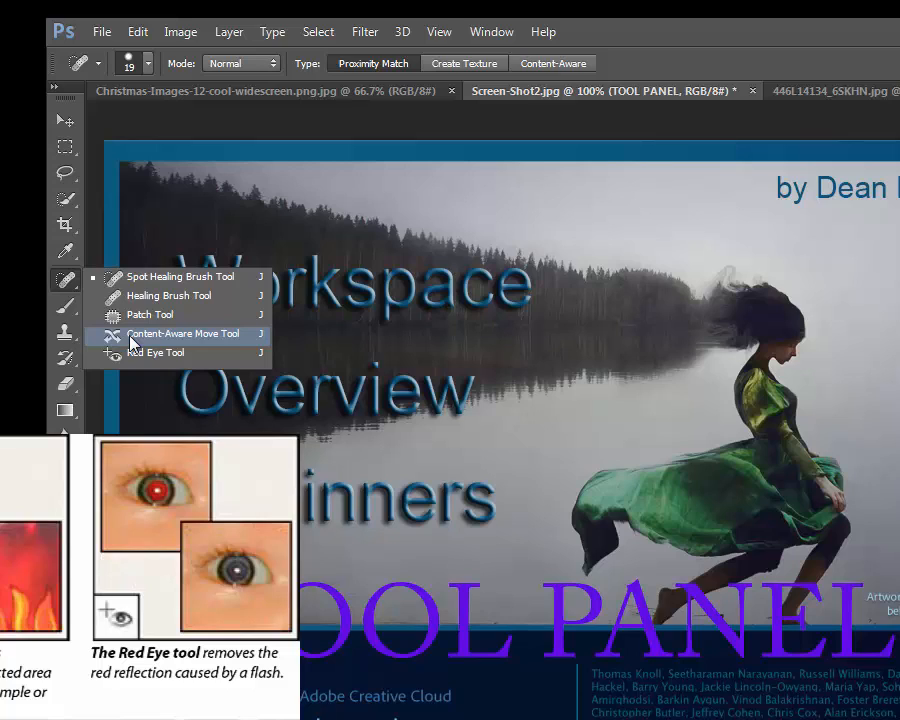
{"action": "mouse_move", "coordinate": [136, 352]}
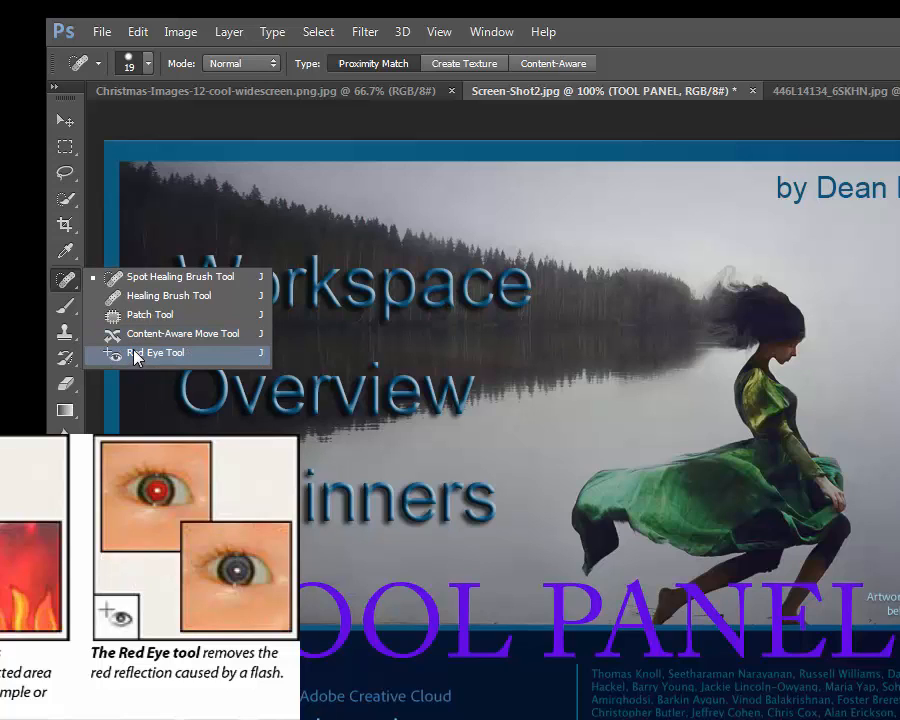
{"action": "mouse_move", "coordinate": [144, 346]}
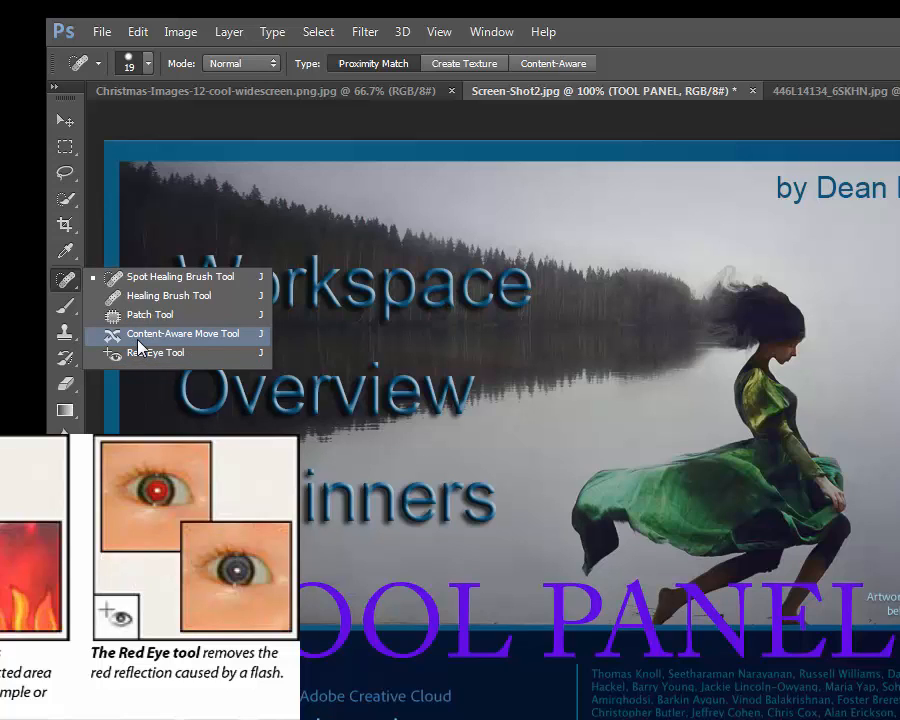
{"action": "mouse_move", "coordinate": [140, 344]}
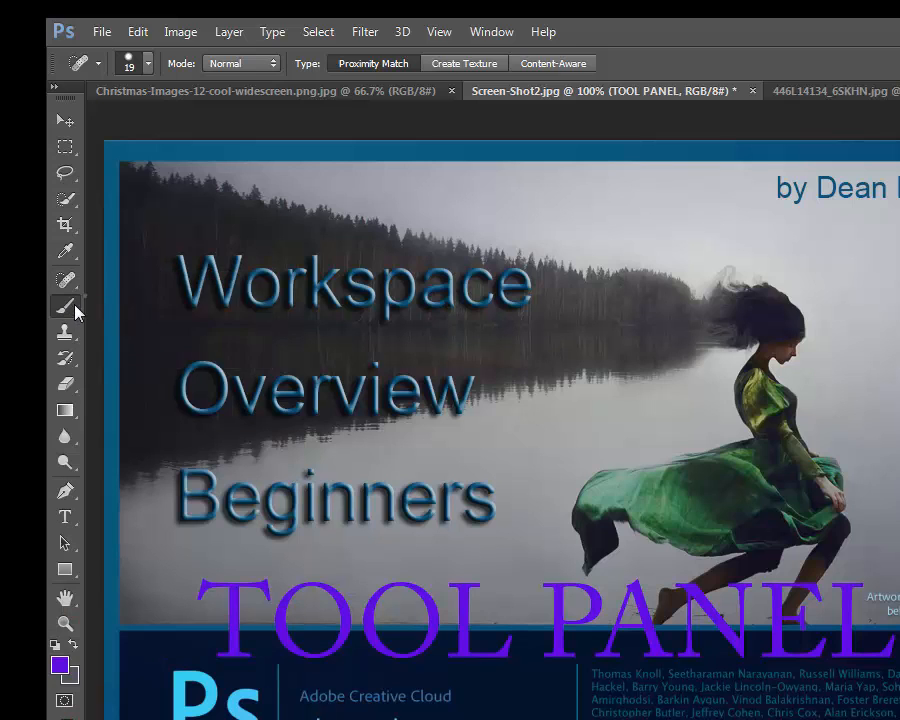
Switch from the healing tools to the Brush tool group.
{"action": "left_click", "coordinate": [64, 308]}
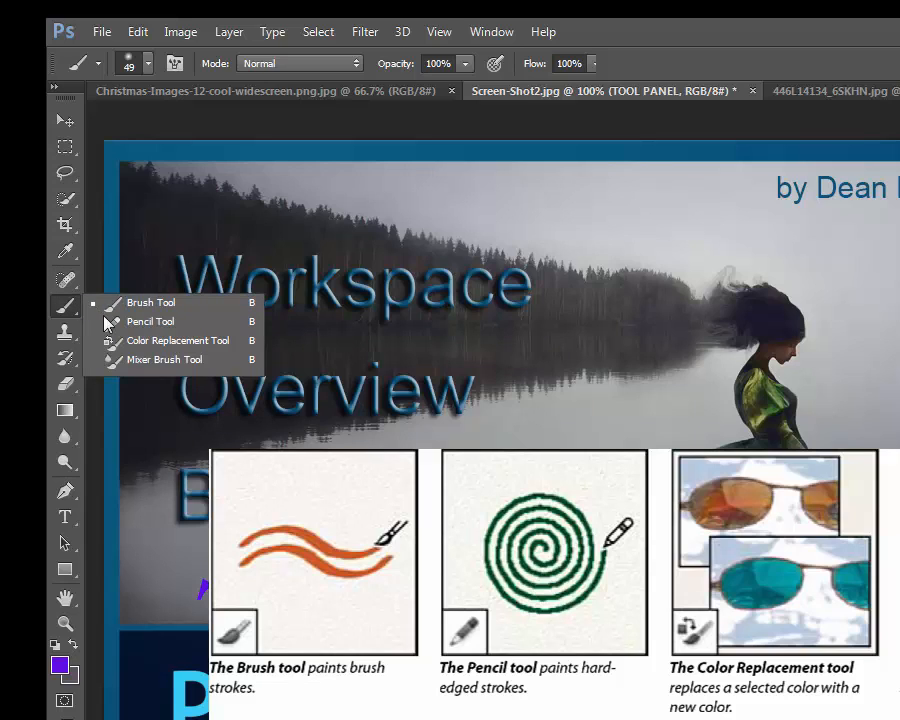
{"action": "mouse_move", "coordinate": [150, 304]}
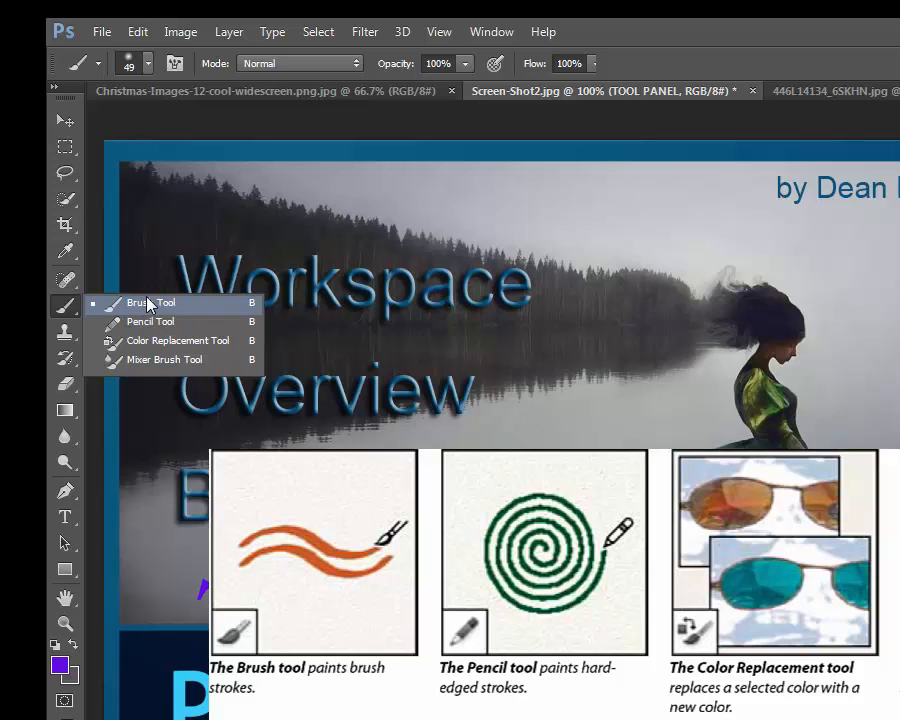
{"action": "mouse_move", "coordinate": [164, 332]}
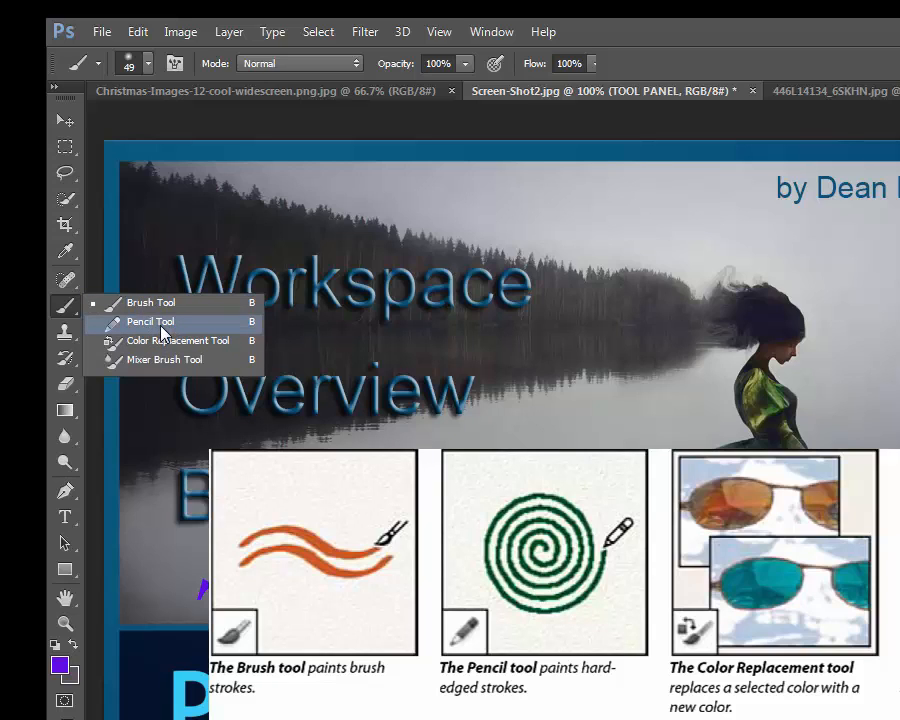
{"action": "mouse_move", "coordinate": [168, 324]}
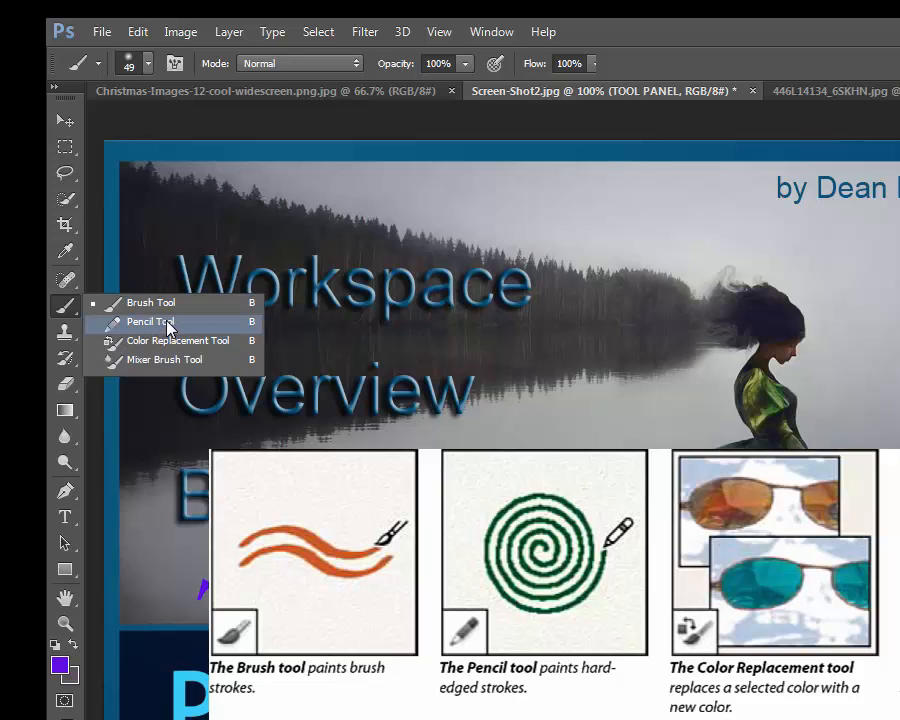
{"action": "mouse_move", "coordinate": [164, 344]}
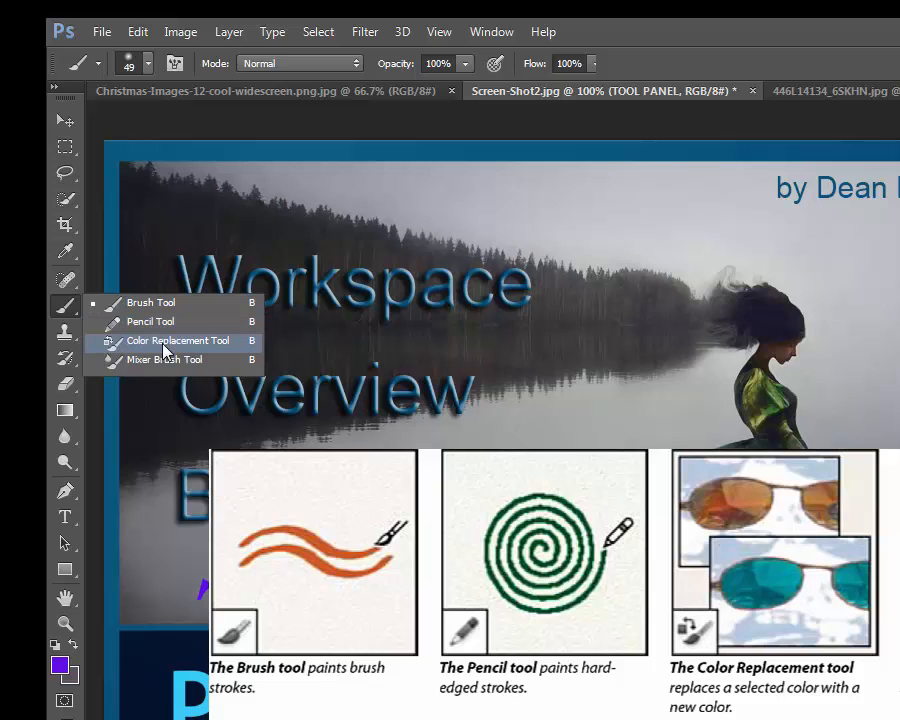
{"action": "mouse_move", "coordinate": [176, 340]}
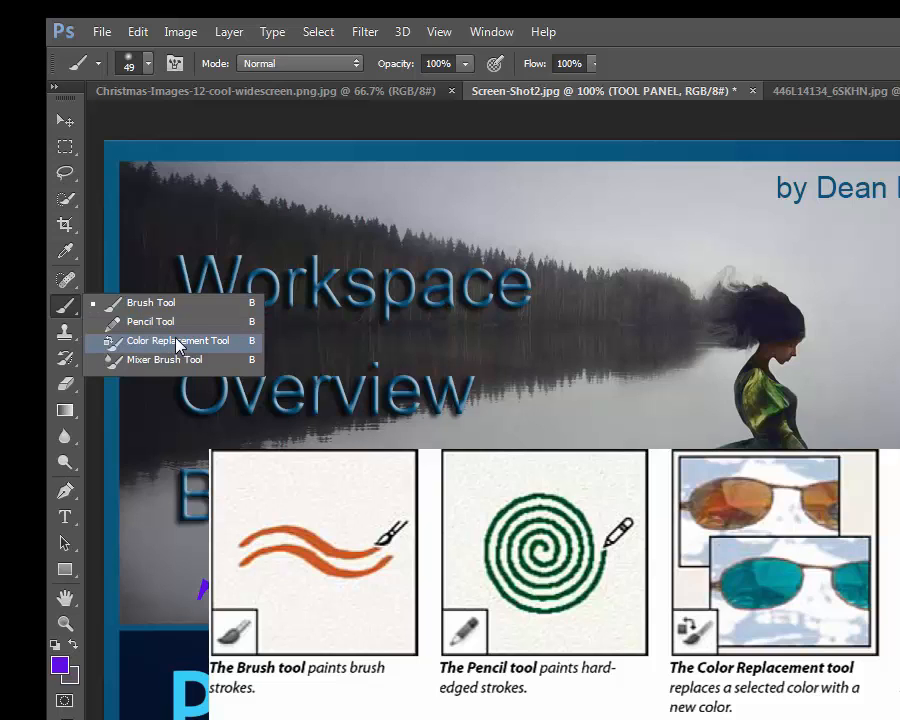
{"action": "mouse_move", "coordinate": [164, 360]}
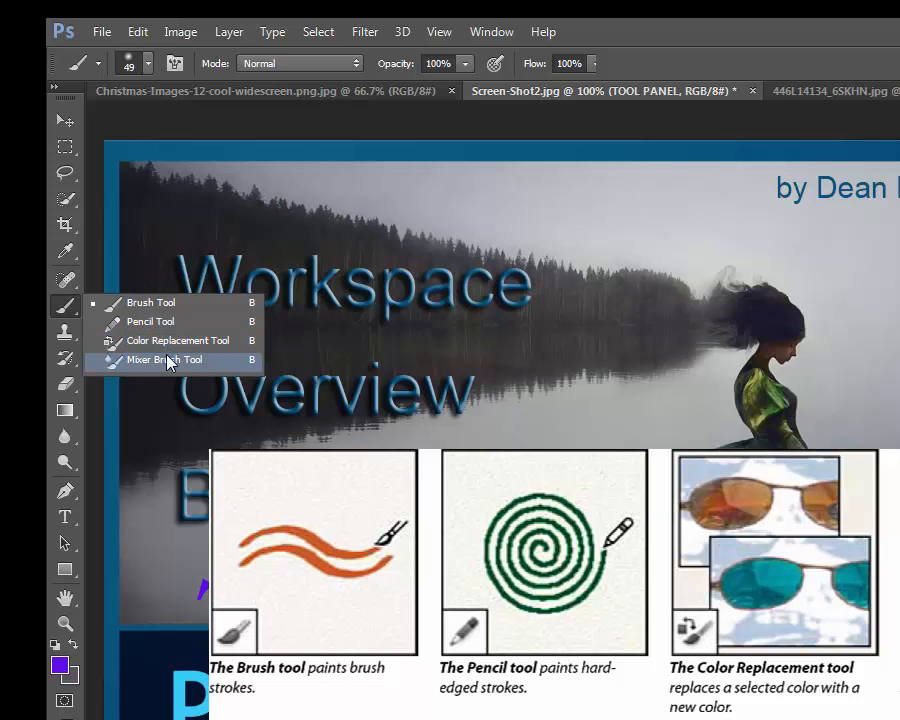
Show the Brush group: Brush, Pencil, Color Replacement and Mixer Brush.
{"action": "left_click", "coordinate": [168, 360]}
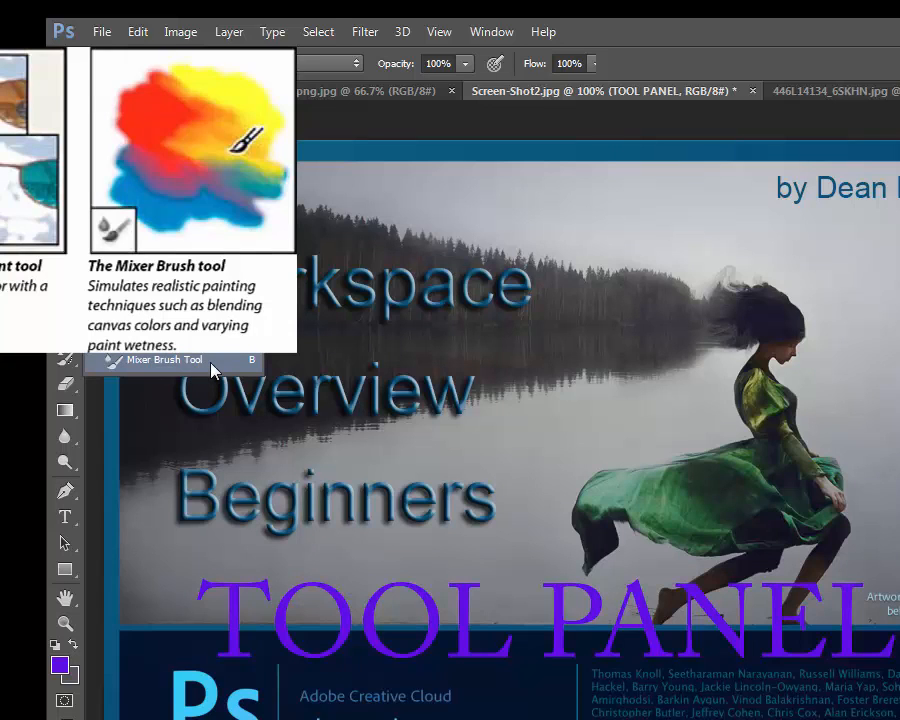
{"action": "mouse_move", "coordinate": [210, 374]}
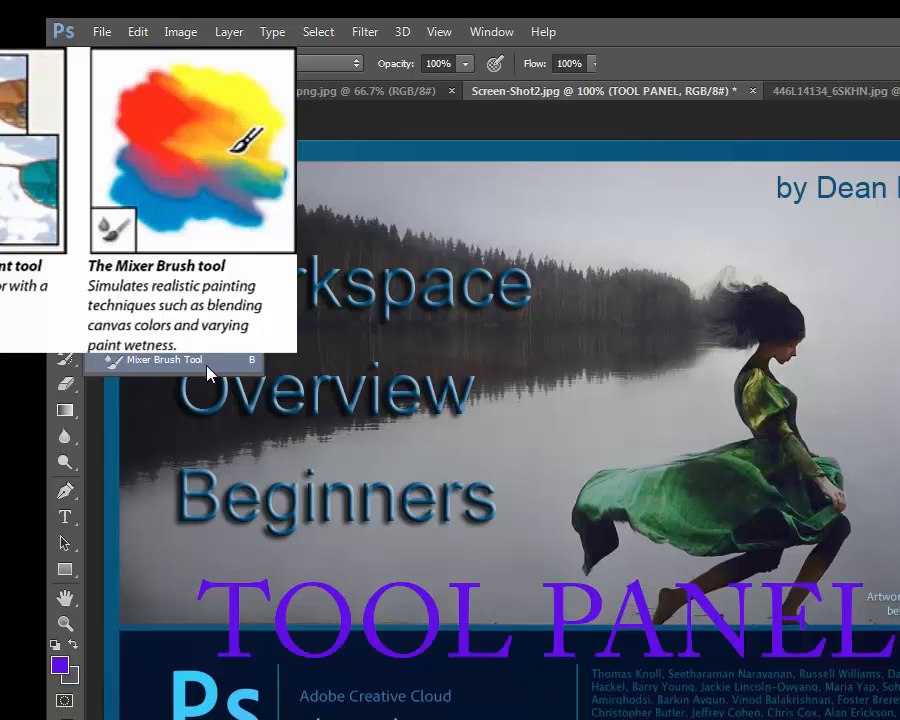
{"action": "mouse_move", "coordinate": [196, 370]}
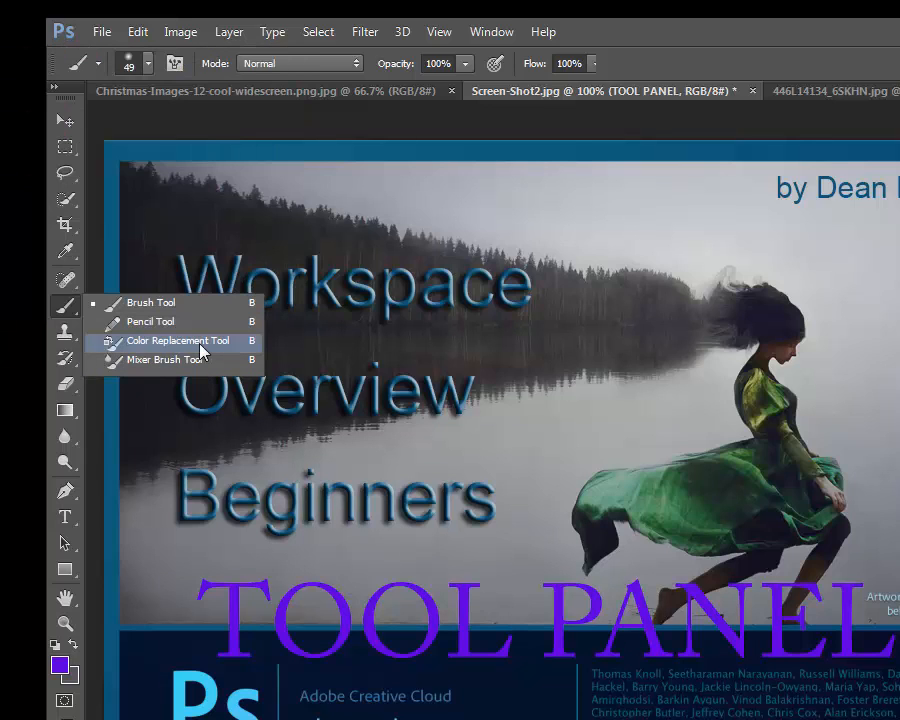
{"action": "mouse_move", "coordinate": [150, 320]}
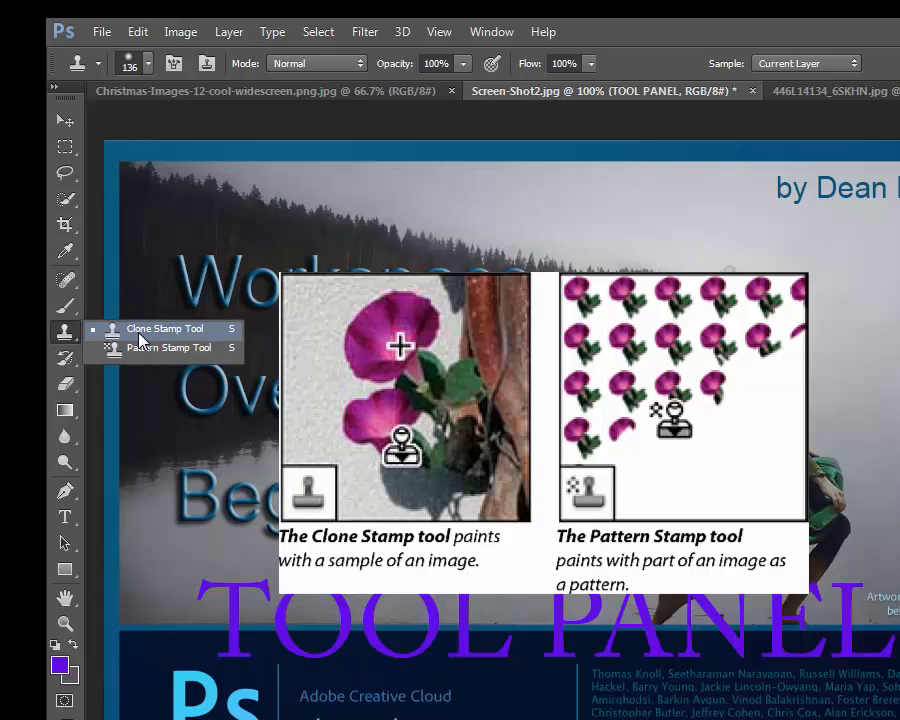
{"action": "mouse_move", "coordinate": [148, 348]}
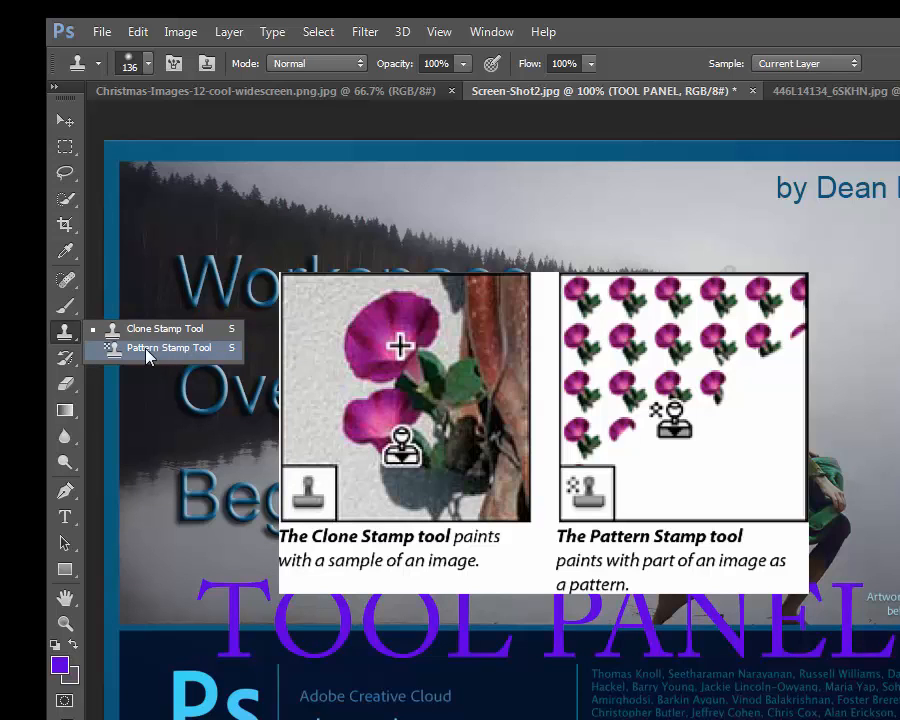
Show the Clone Stamp group with Clone Stamp and Pattern Stamp.
{"action": "left_click", "coordinate": [64, 358]}
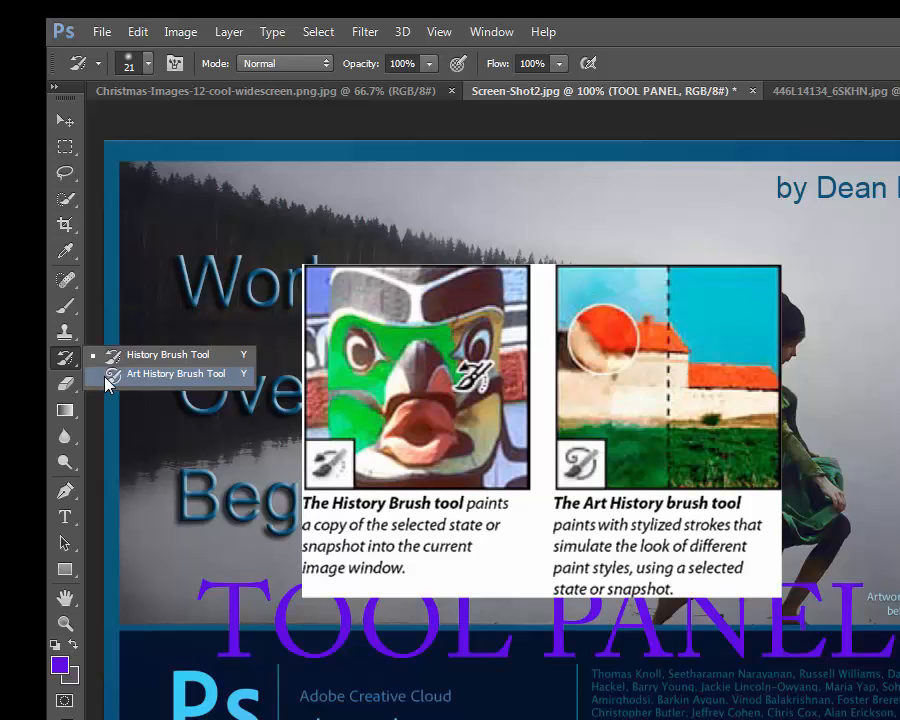
{"action": "mouse_move", "coordinate": [116, 390]}
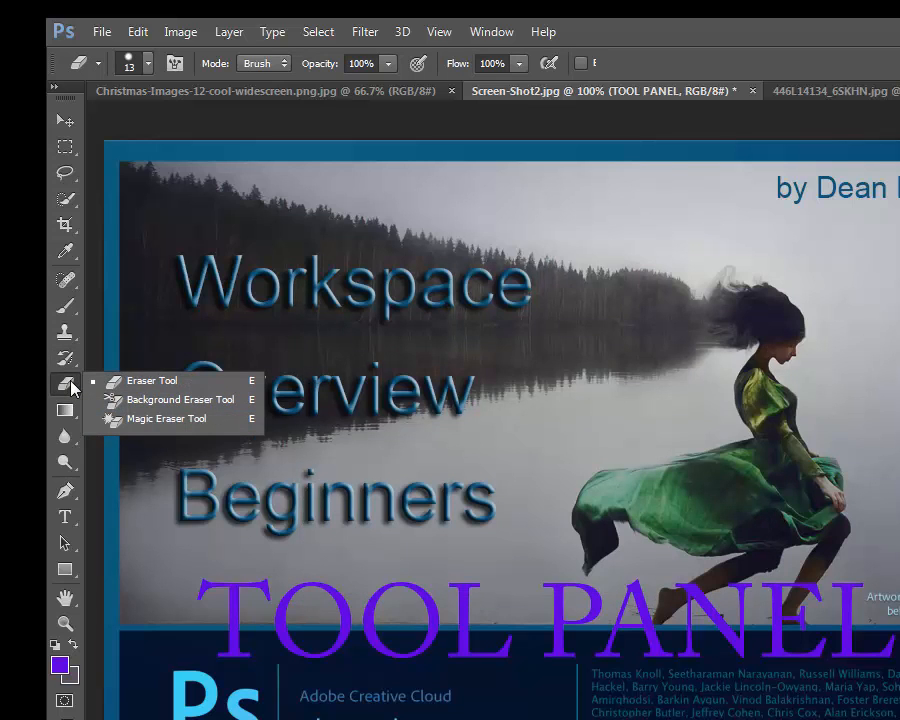
{"action": "mouse_move", "coordinate": [196, 400]}
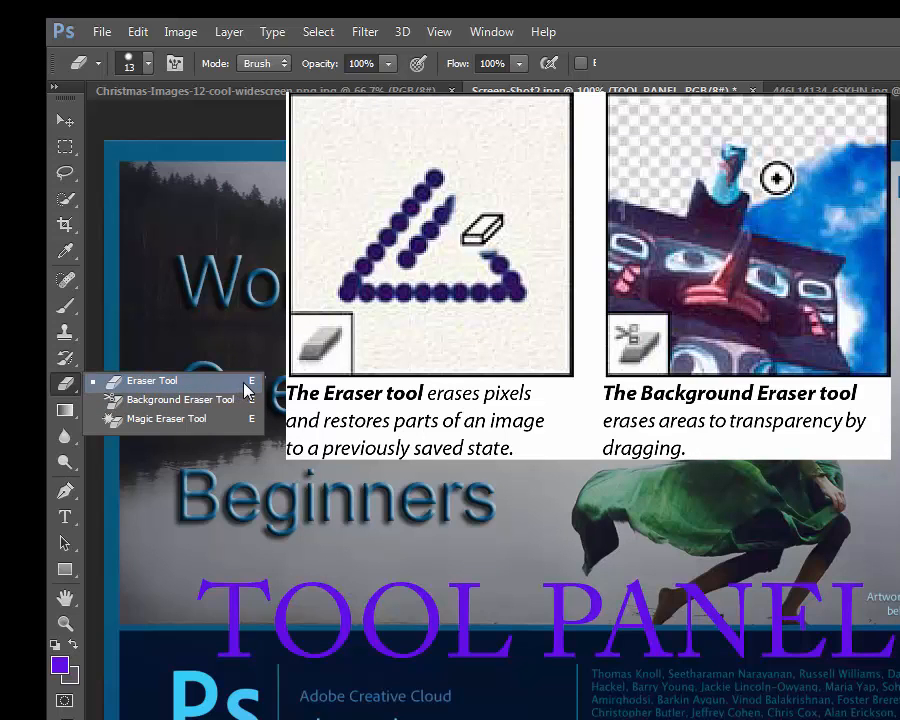
{"action": "mouse_move", "coordinate": [256, 388]}
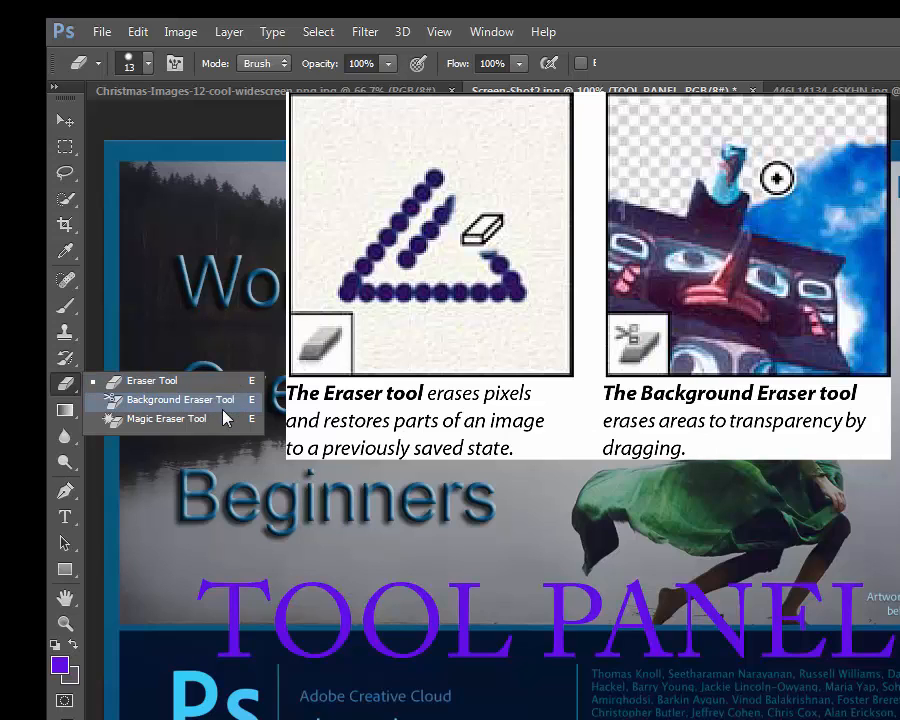
{"action": "mouse_move", "coordinate": [228, 408]}
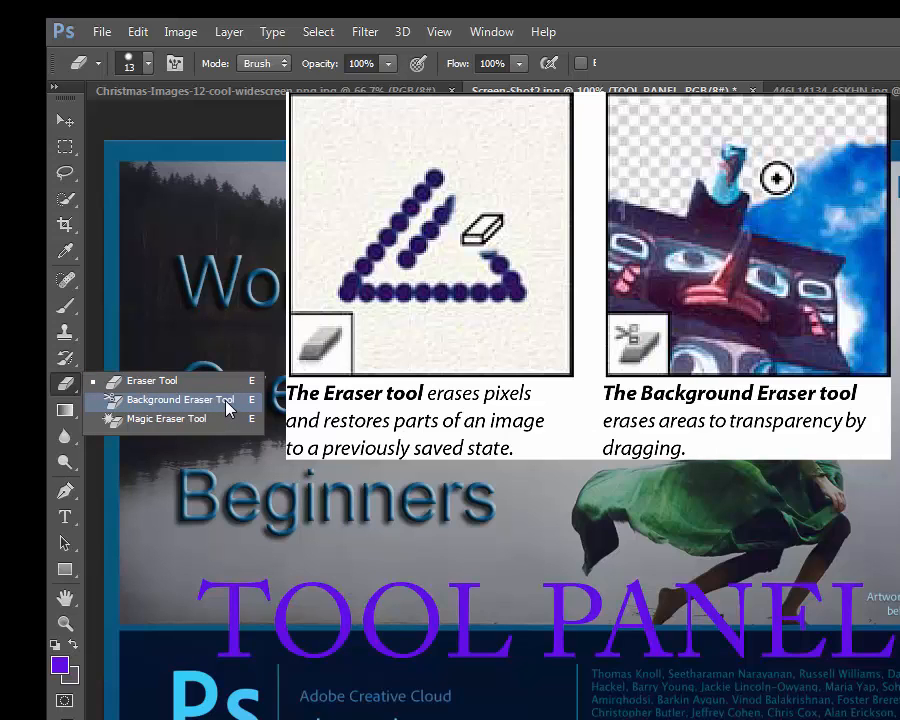
{"action": "mouse_move", "coordinate": [228, 406]}
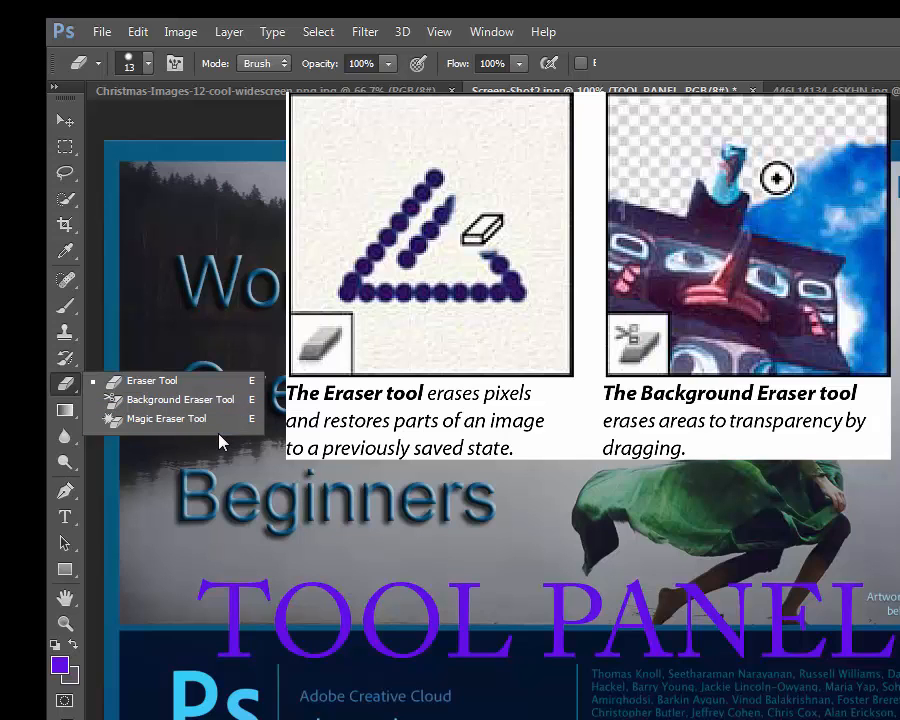
{"action": "mouse_move", "coordinate": [168, 418]}
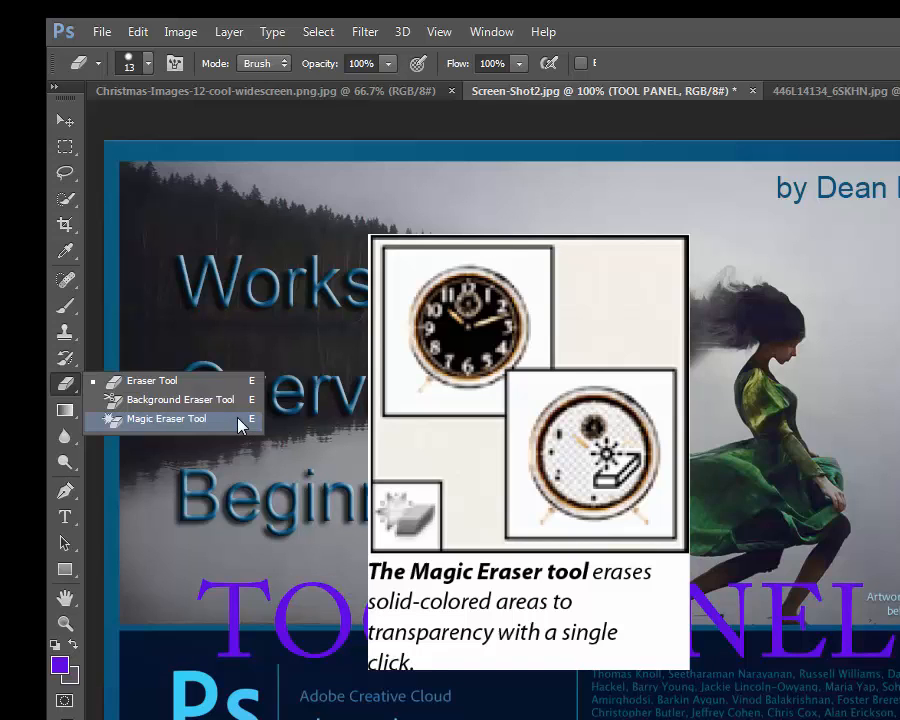
{"action": "mouse_move", "coordinate": [248, 424]}
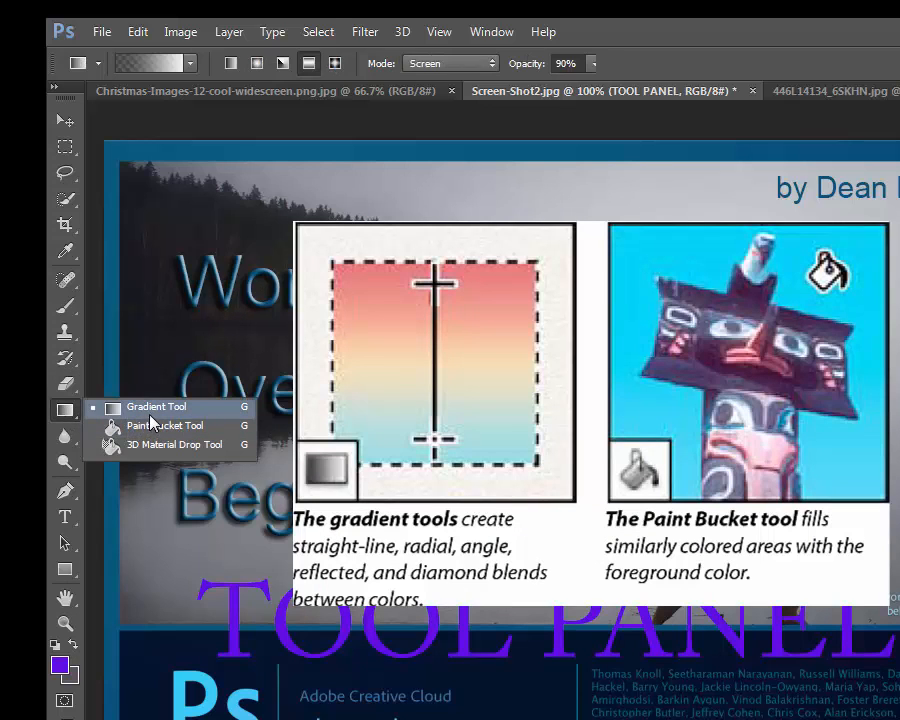
{"action": "mouse_move", "coordinate": [168, 412]}
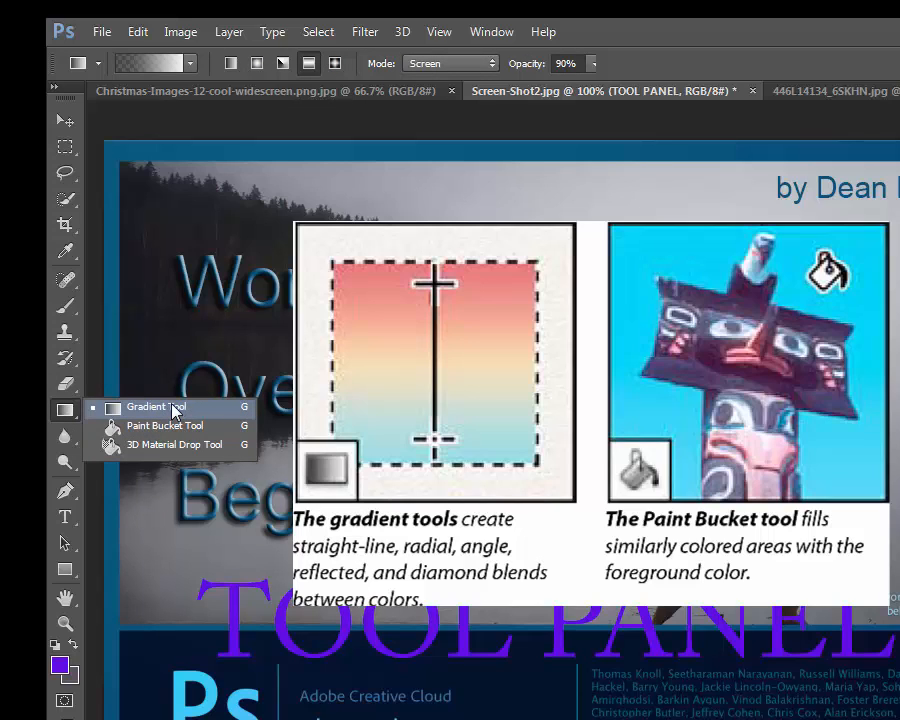
{"action": "mouse_move", "coordinate": [168, 424]}
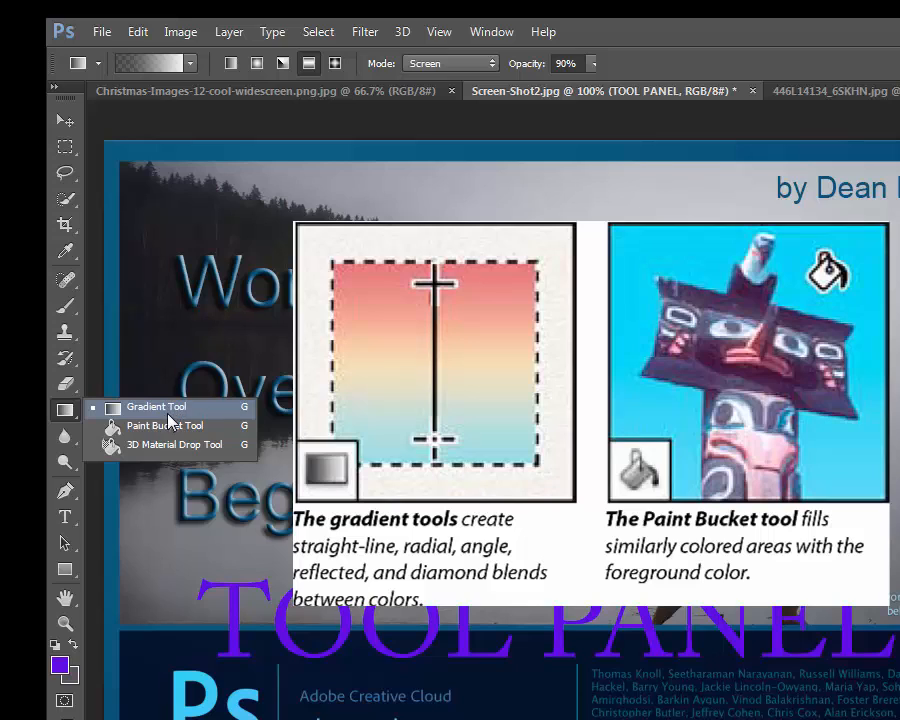
{"action": "mouse_move", "coordinate": [168, 426]}
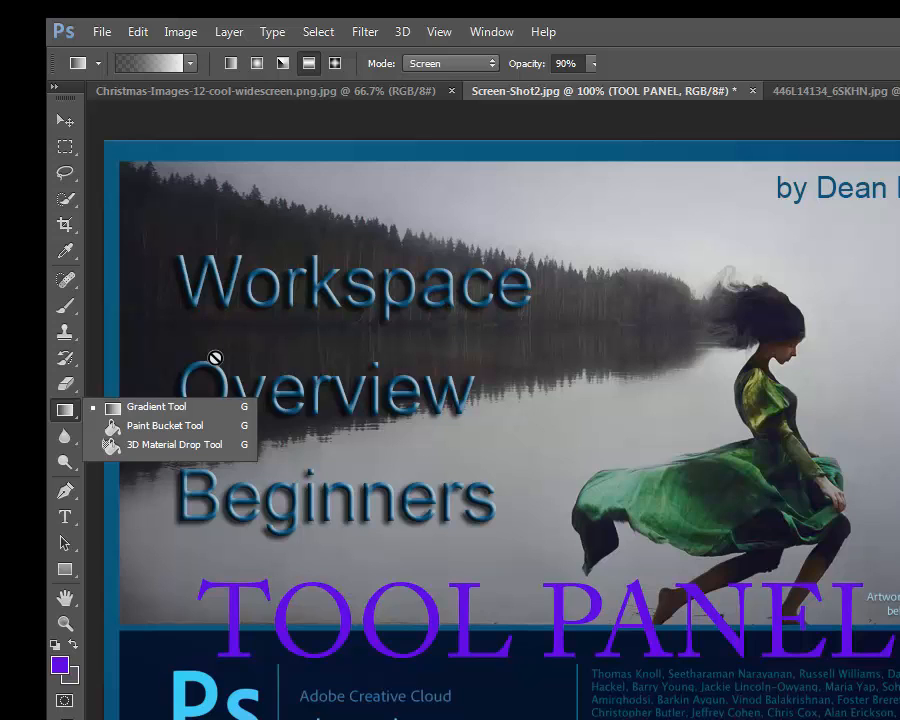
{"action": "mouse_move", "coordinate": [222, 380]}
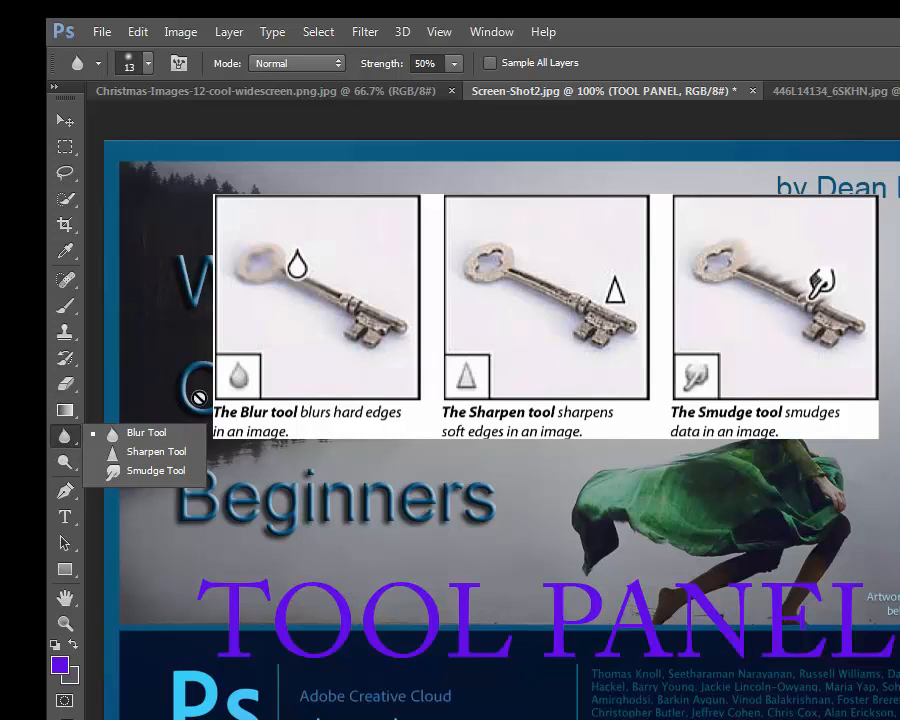
{"action": "mouse_move", "coordinate": [170, 432]}
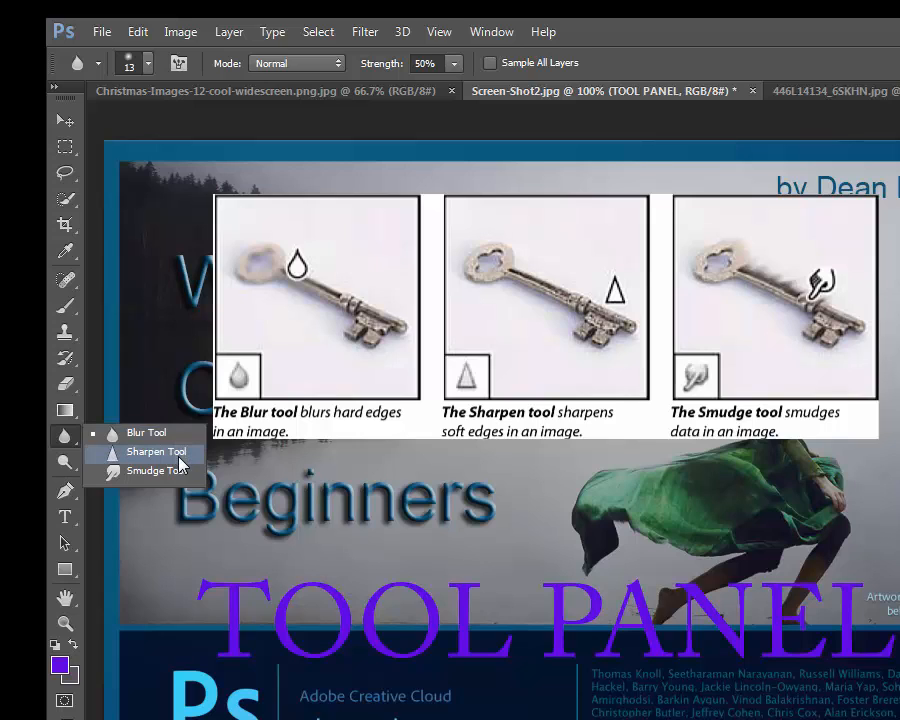
{"action": "mouse_move", "coordinate": [170, 480]}
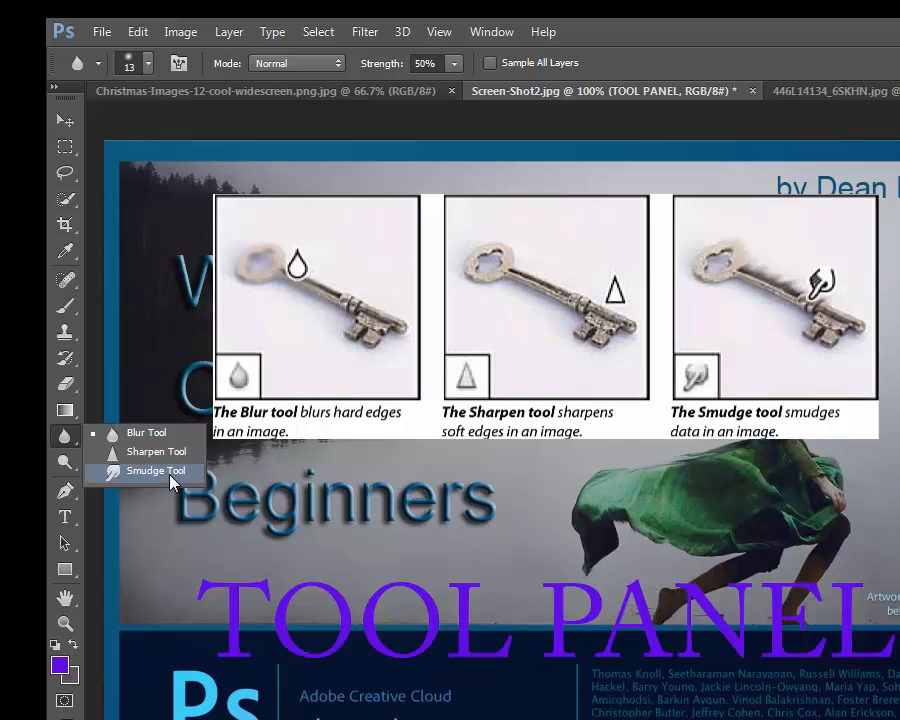
Show the Blur group with Blur, Sharpen and Smudge tools.
{"action": "left_click", "coordinate": [64, 462]}
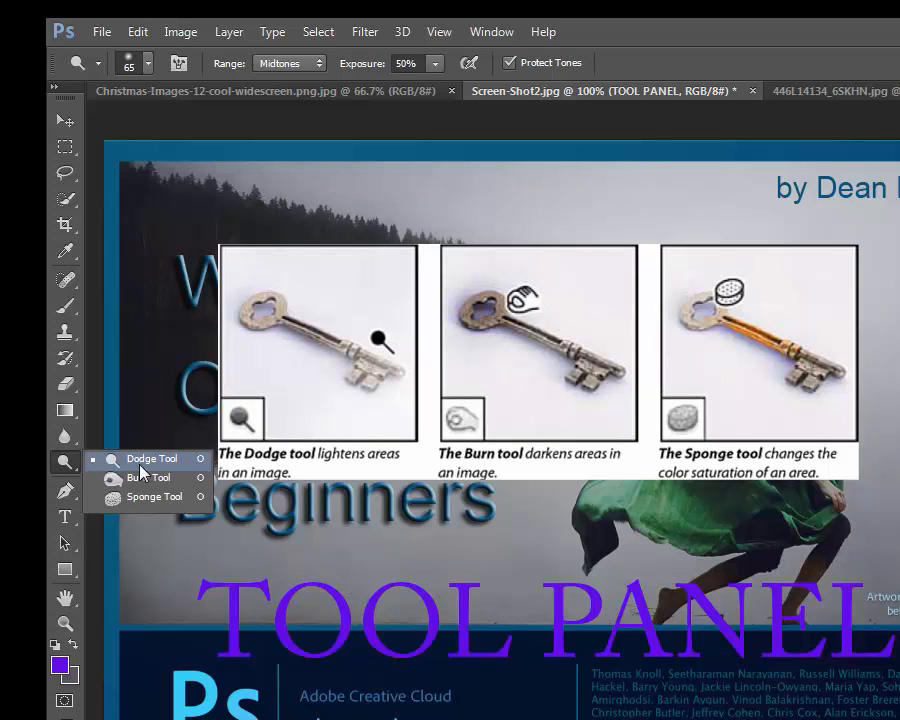
{"action": "mouse_move", "coordinate": [148, 478]}
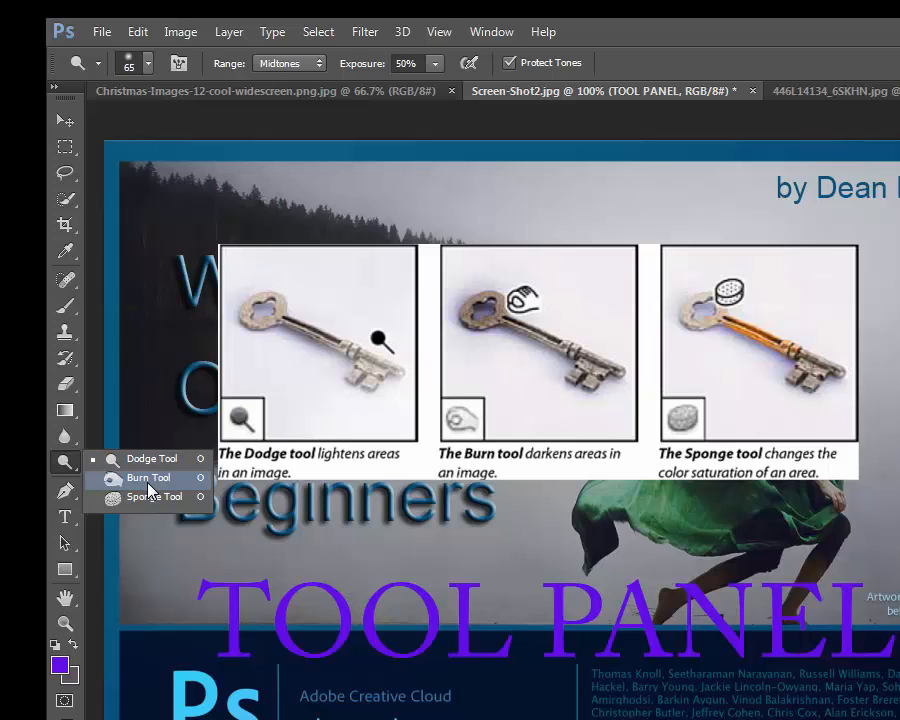
{"action": "mouse_move", "coordinate": [148, 496]}
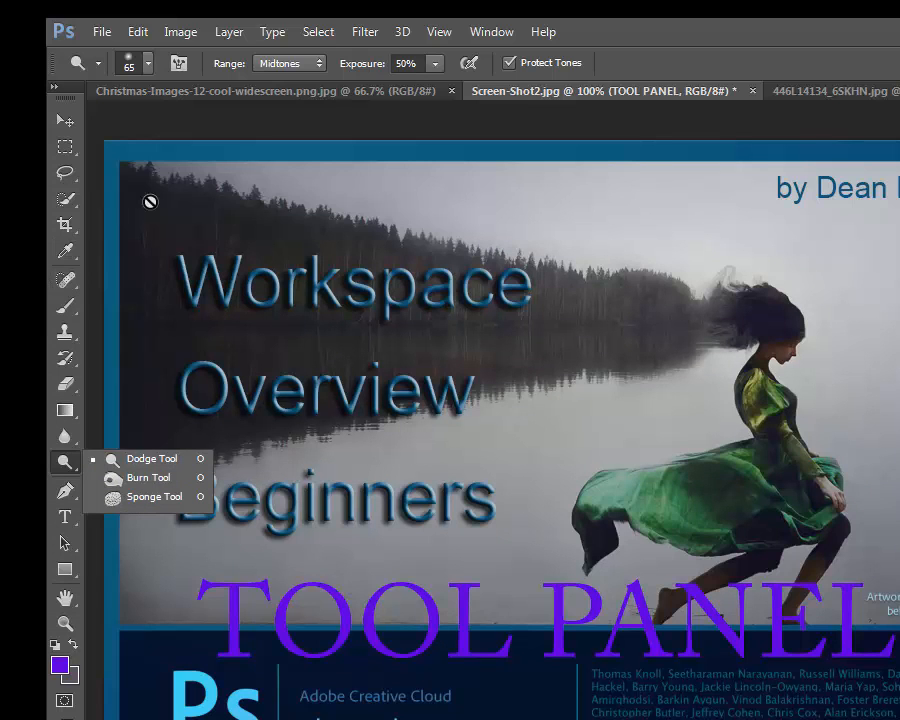
Show the Pen group: Pen, Freeform Pen, Add/Delete Anchor Point and Convert Point.
{"action": "left_click", "coordinate": [64, 490]}
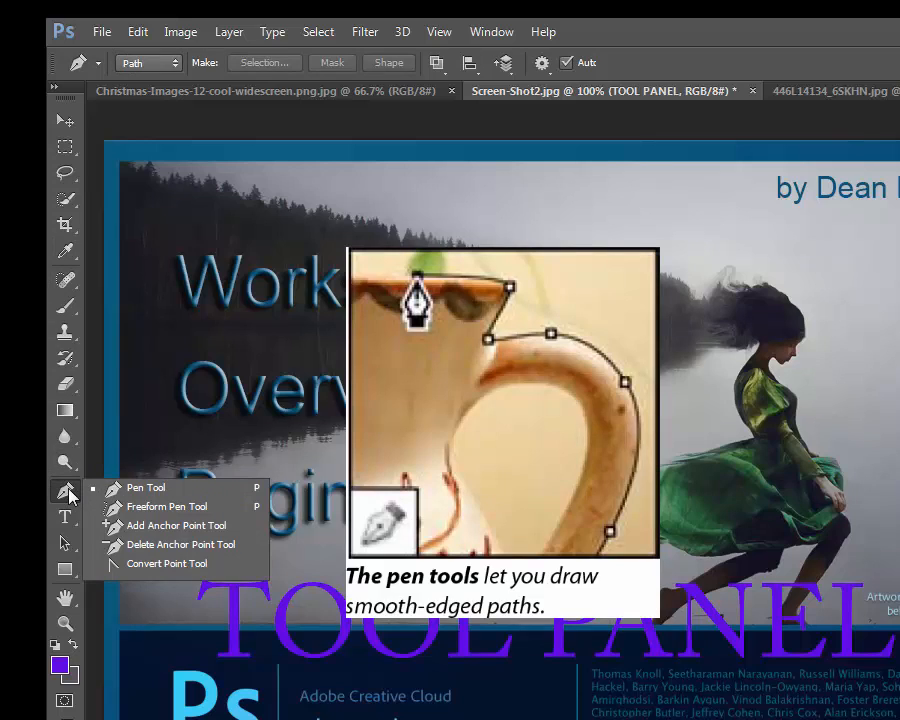
{"action": "mouse_move", "coordinate": [80, 492]}
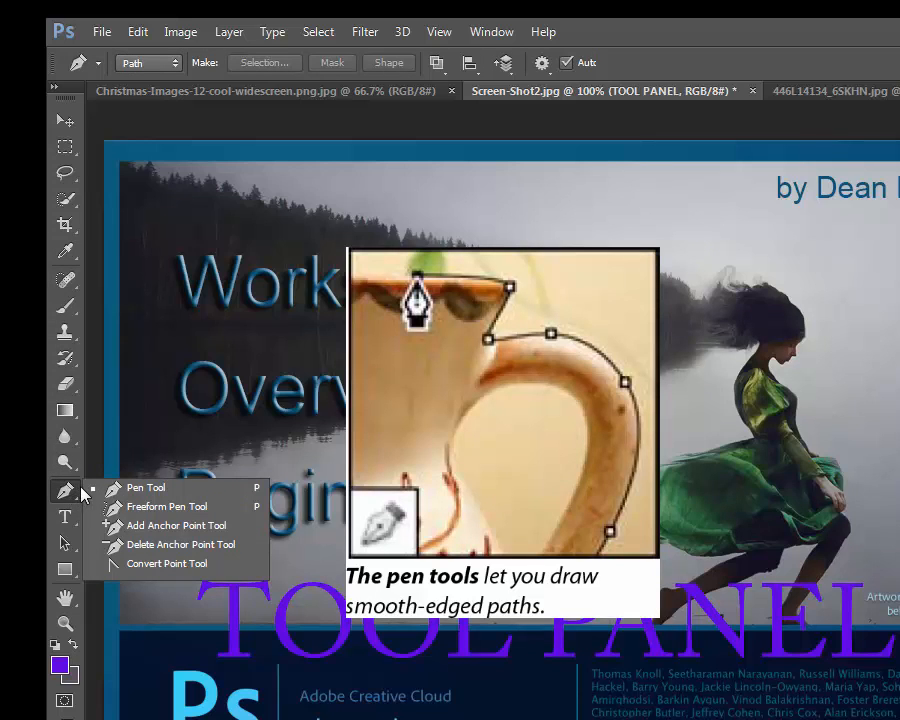
{"action": "mouse_move", "coordinate": [168, 506]}
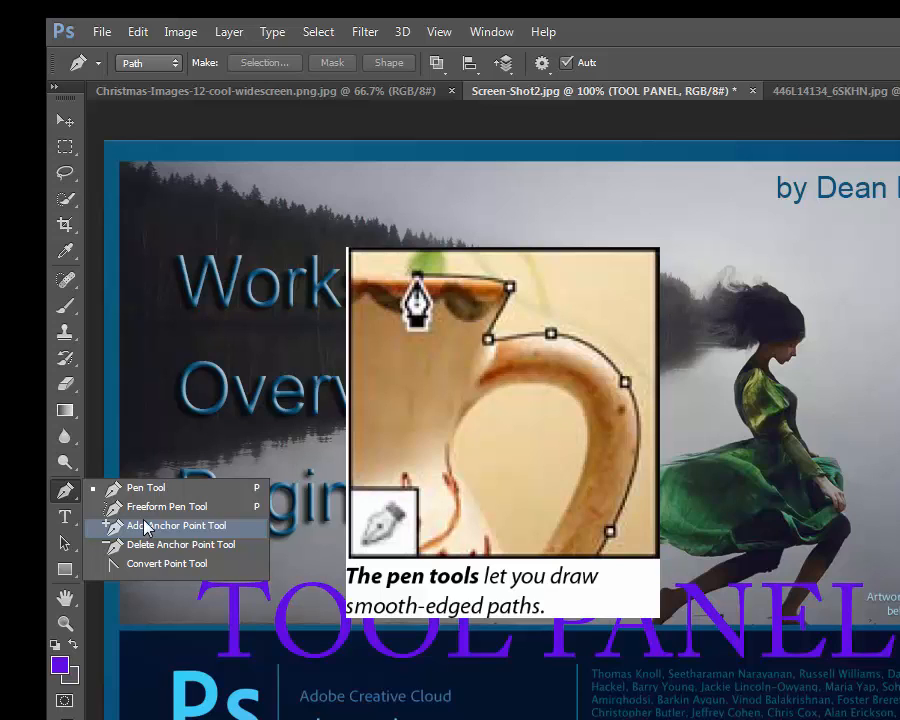
{"action": "mouse_move", "coordinate": [140, 540]}
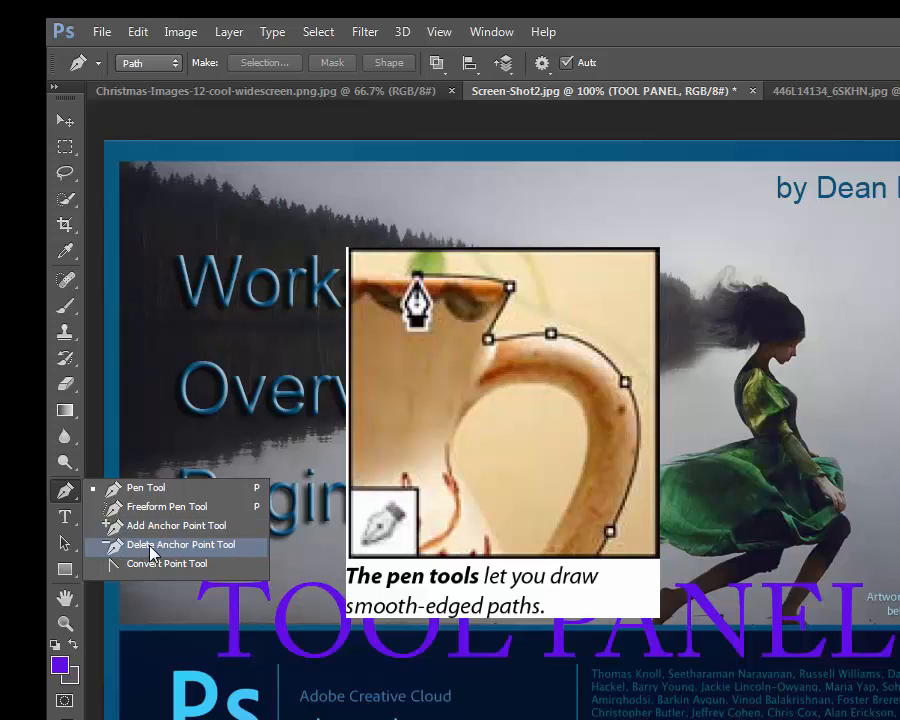
{"action": "mouse_move", "coordinate": [156, 564]}
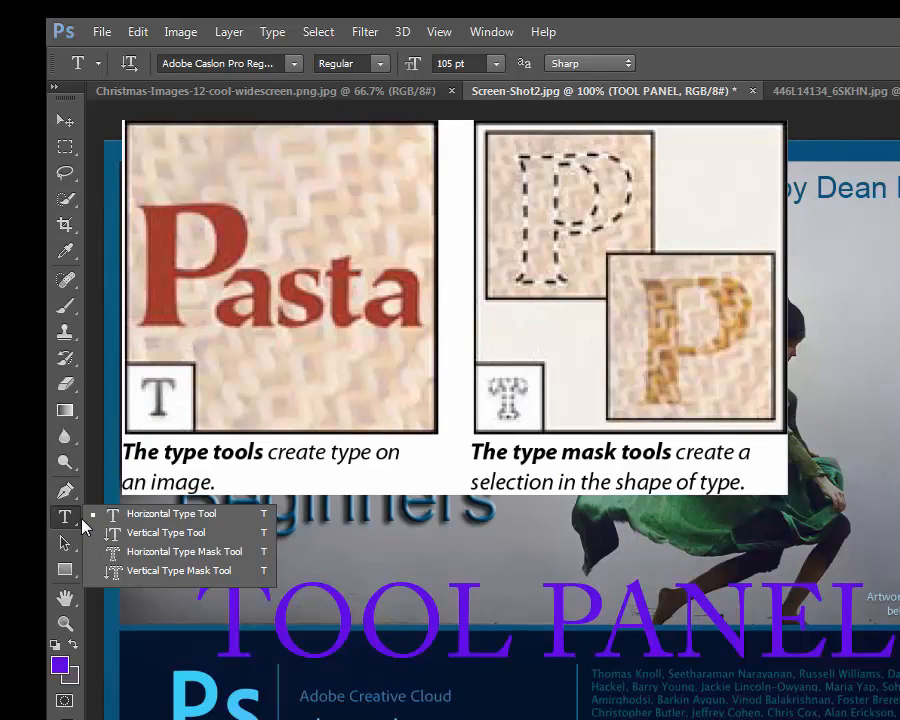
{"action": "mouse_move", "coordinate": [164, 532]}
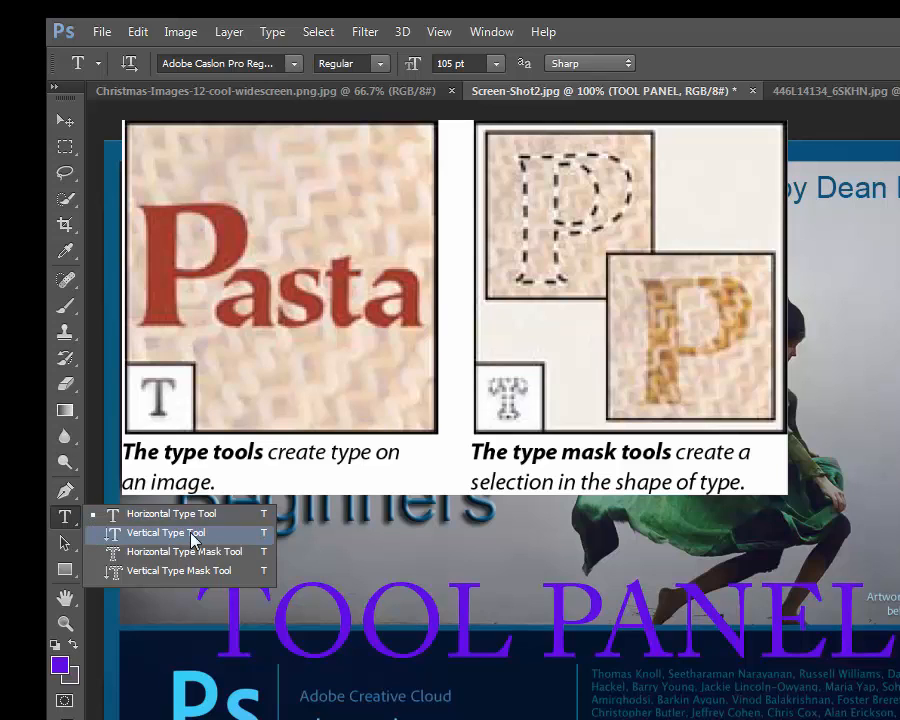
{"action": "mouse_move", "coordinate": [170, 512]}
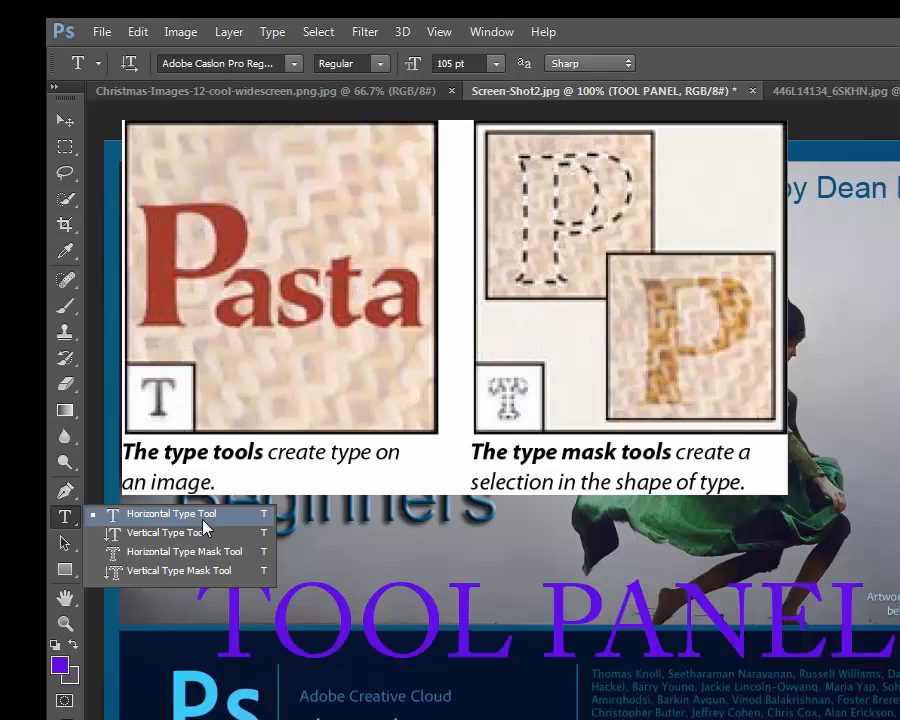
{"action": "mouse_move", "coordinate": [164, 532]}
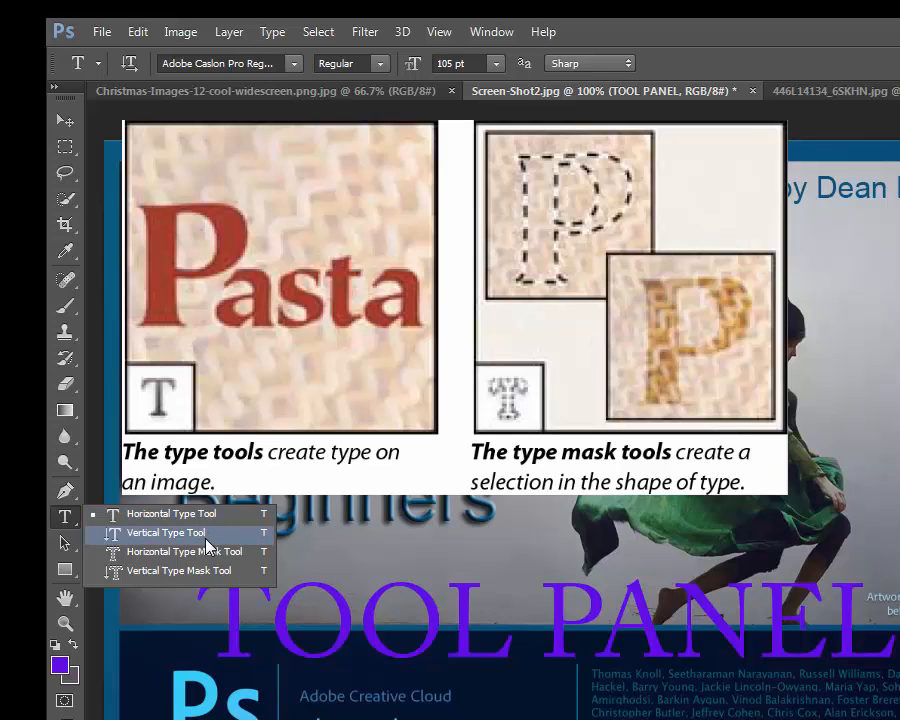
{"action": "mouse_move", "coordinate": [204, 552]}
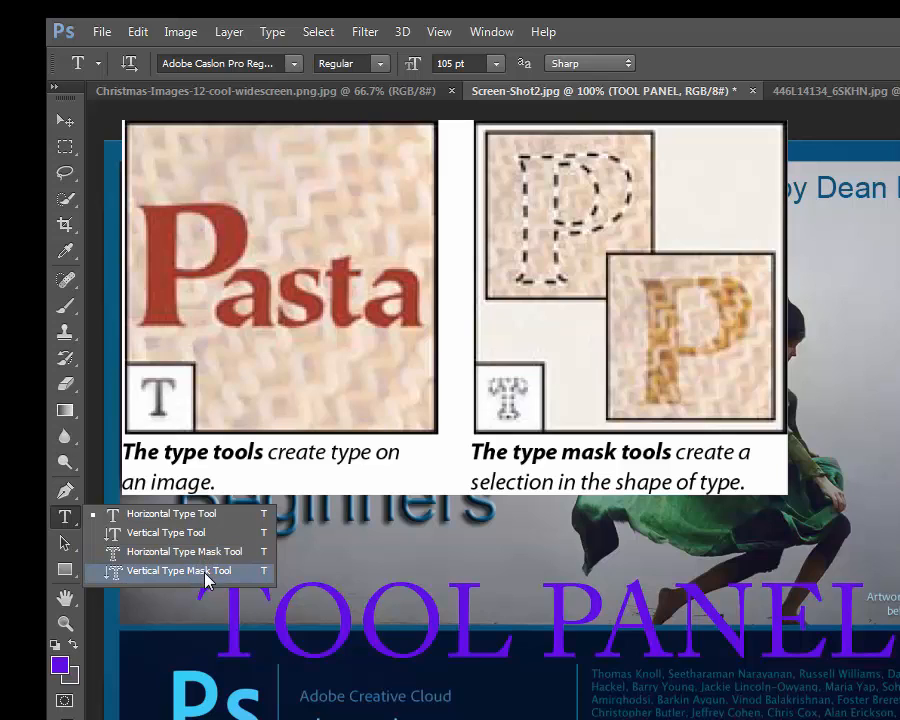
{"action": "mouse_move", "coordinate": [216, 576]}
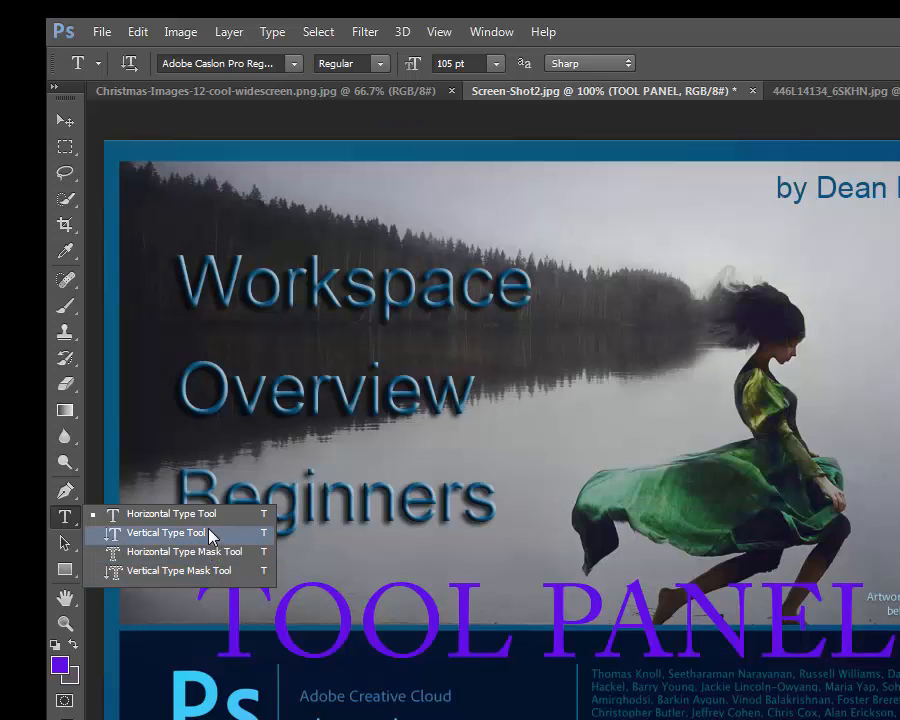
Show the Path Selection group with Path Selection and Direct Selection.
{"action": "left_click", "coordinate": [64, 544]}
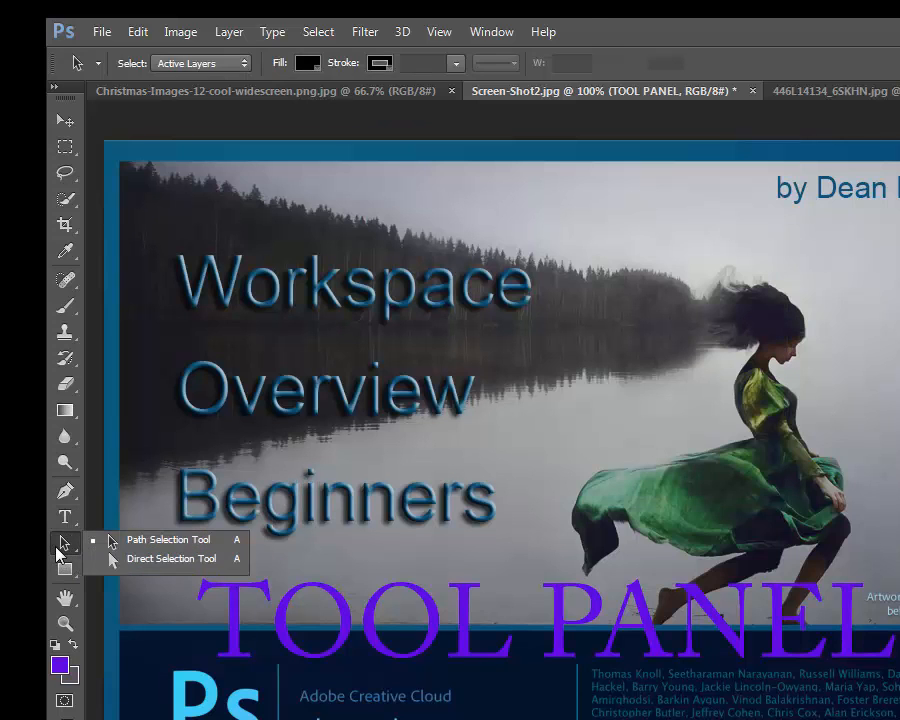
{"action": "mouse_move", "coordinate": [112, 558]}
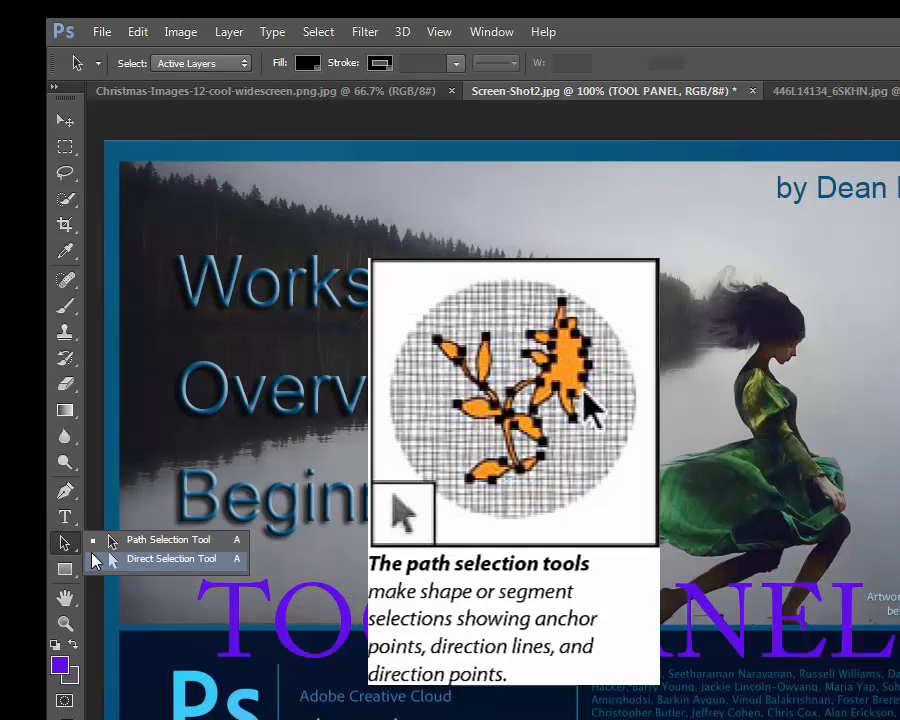
{"action": "mouse_move", "coordinate": [168, 540]}
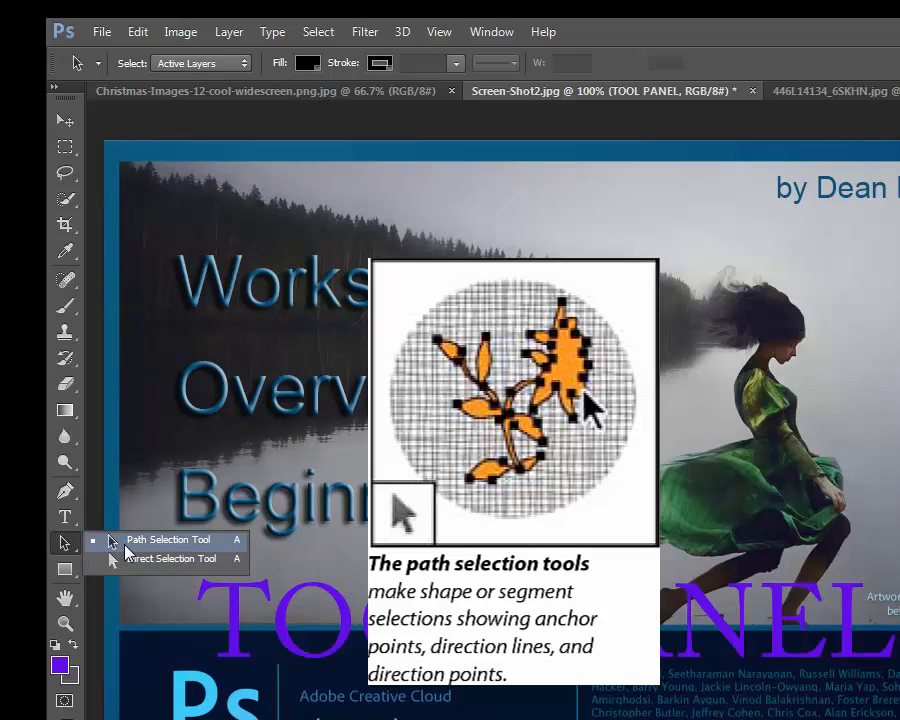
{"action": "mouse_move", "coordinate": [132, 548]}
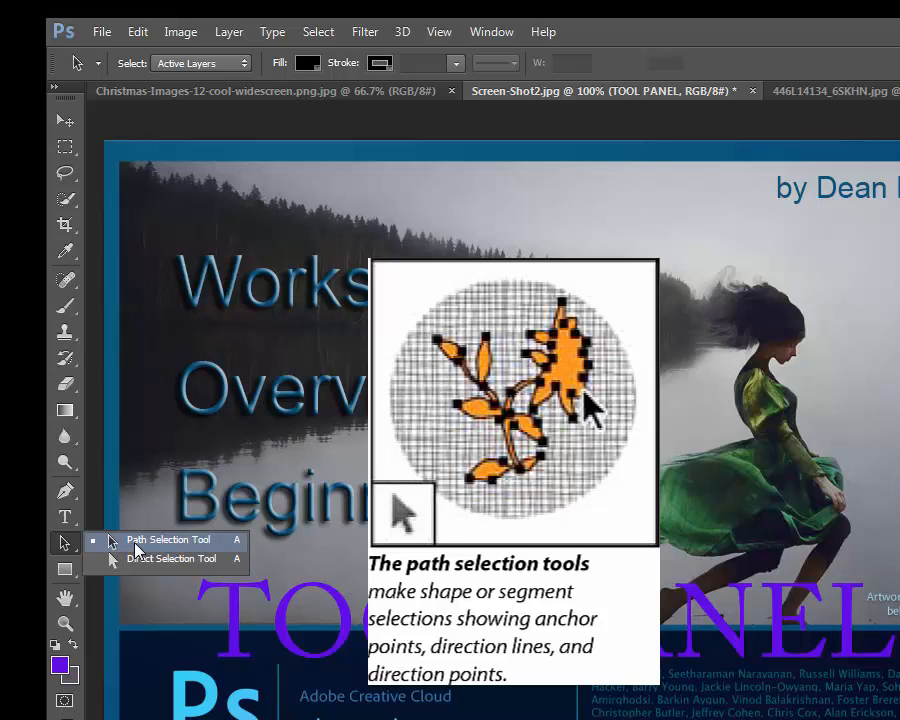
{"action": "mouse_move", "coordinate": [144, 540]}
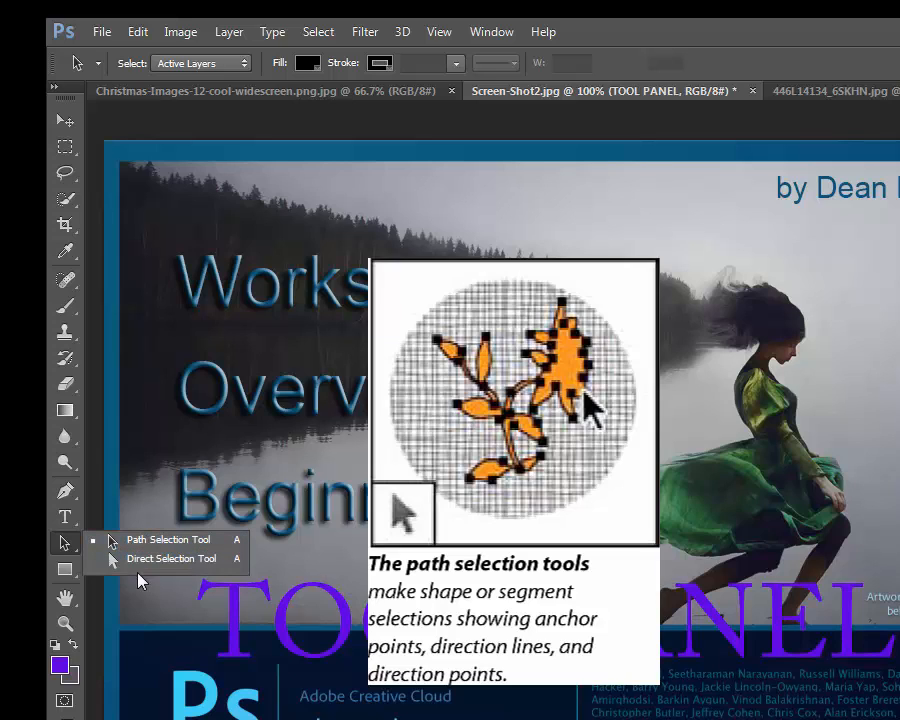
{"action": "mouse_move", "coordinate": [148, 558]}
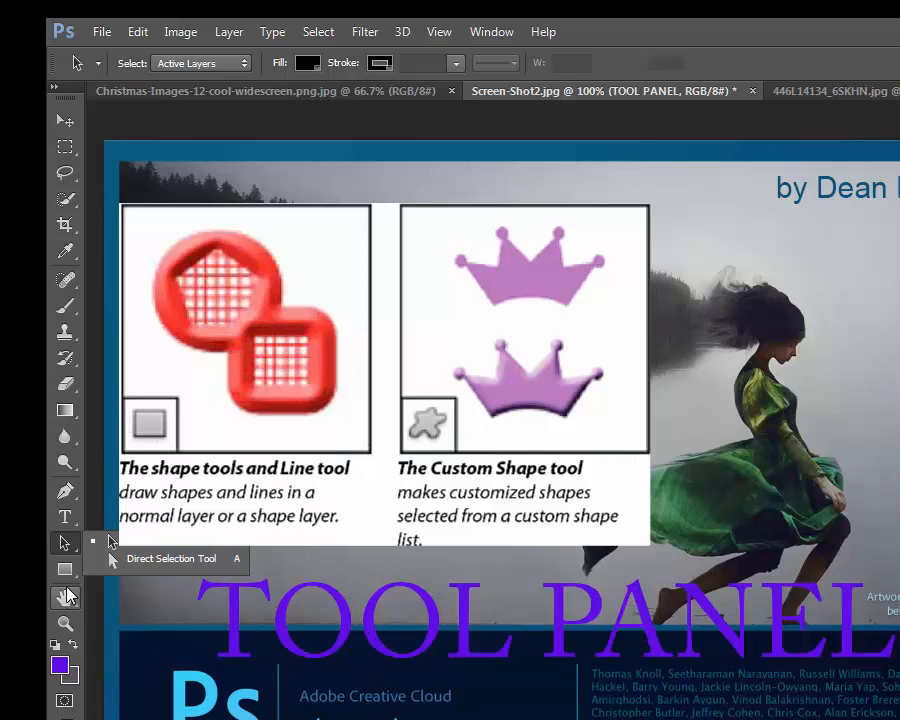
Show the Shape group: Rectangle, Rounded Rectangle, Ellipse, Polygon, Line, Custom Shape.
{"action": "left_click", "coordinate": [64, 568]}
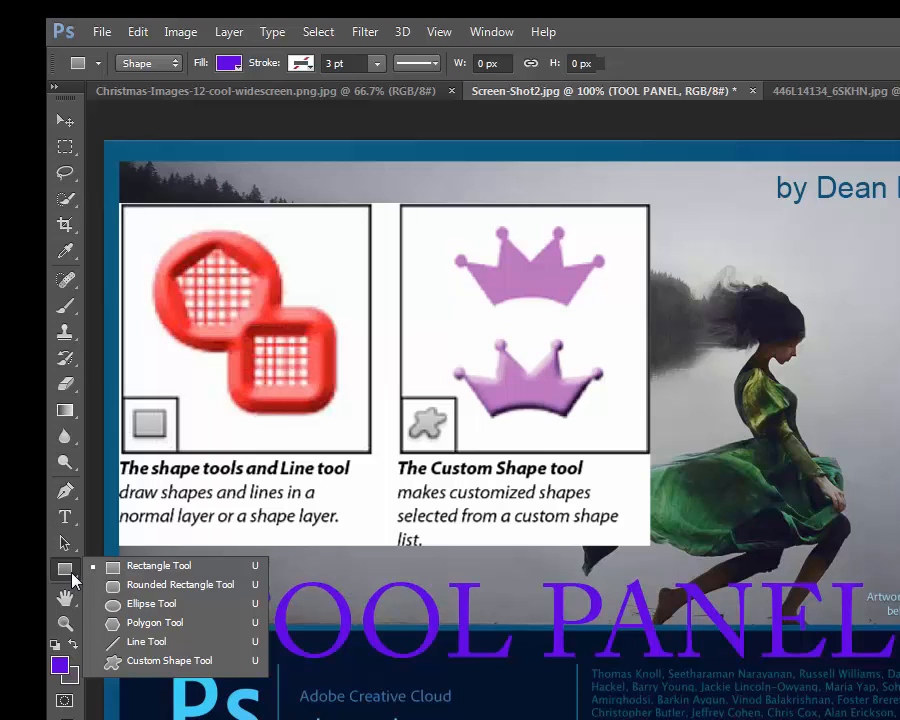
{"action": "mouse_move", "coordinate": [150, 566]}
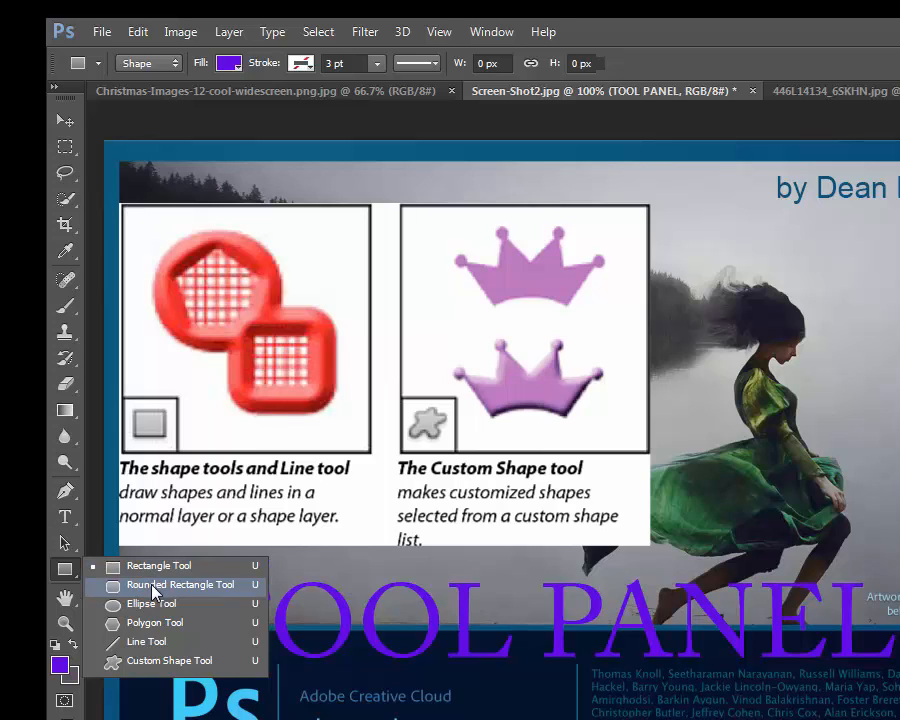
{"action": "mouse_move", "coordinate": [148, 622]}
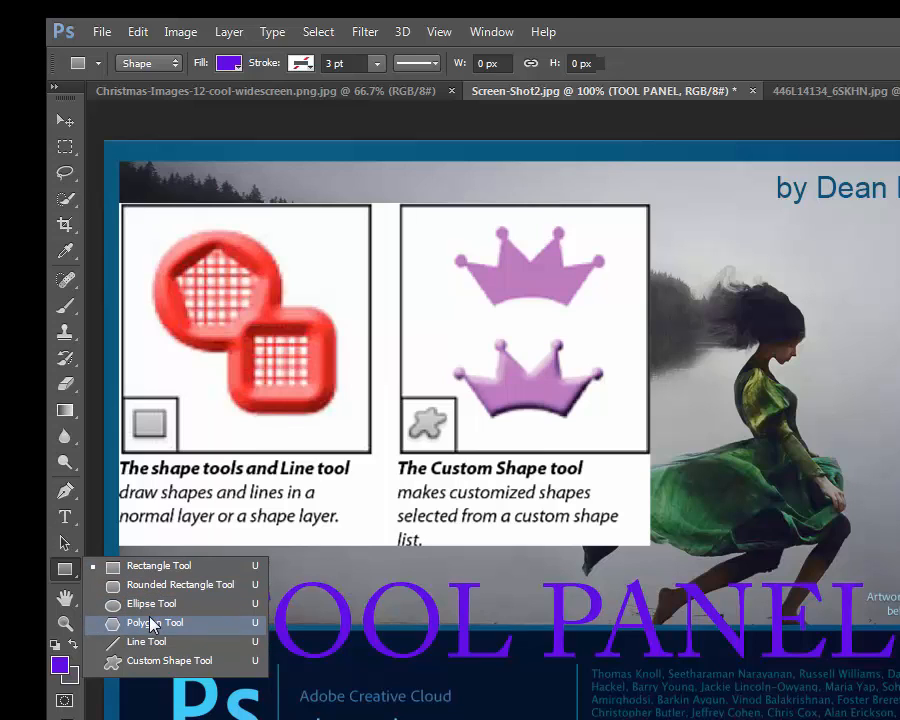
{"action": "mouse_move", "coordinate": [152, 604]}
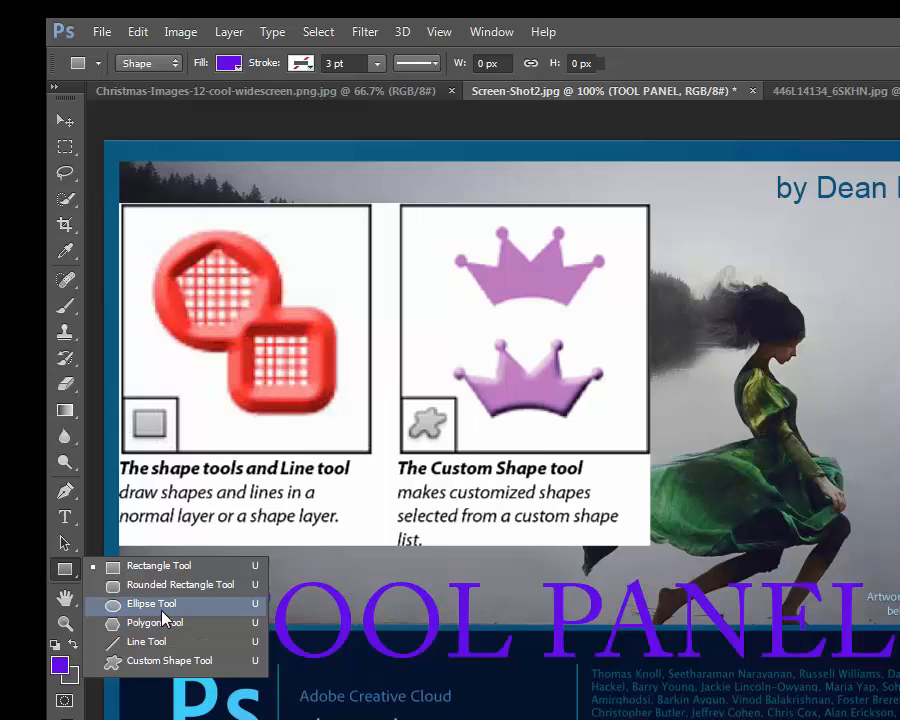
{"action": "mouse_move", "coordinate": [156, 624]}
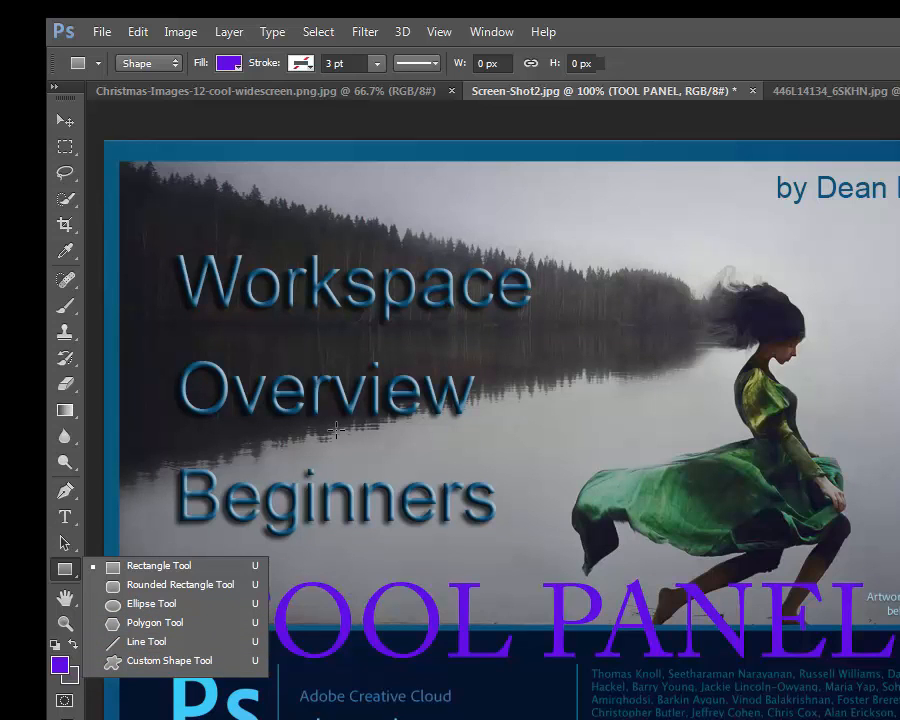
{"action": "mouse_move", "coordinate": [350, 428]}
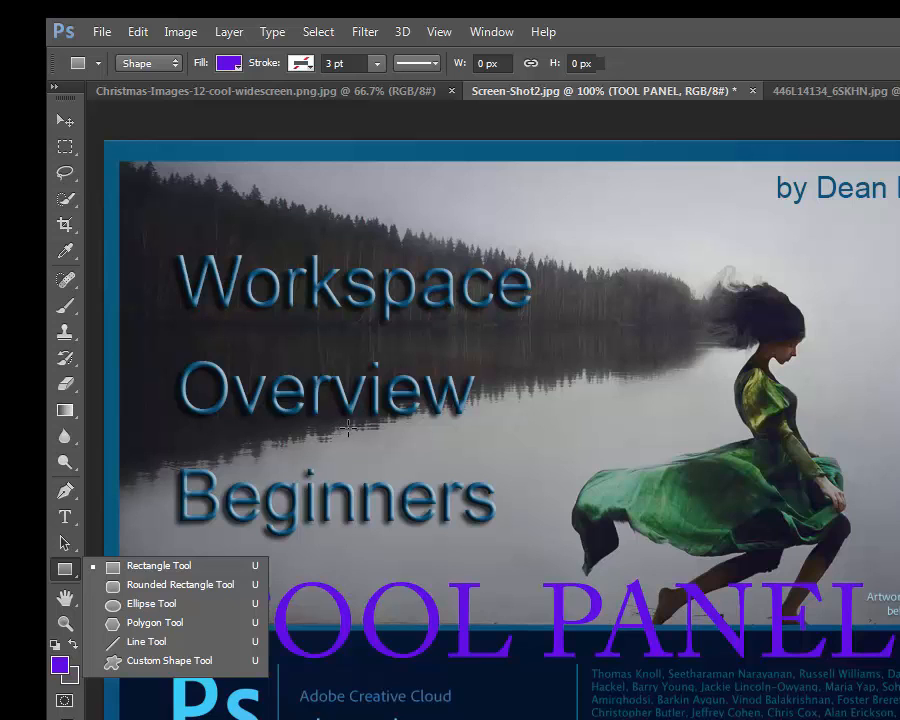
Show the Hand and Rotate View group, then switch to the Zoom tool.
{"action": "left_click", "coordinate": [64, 596]}
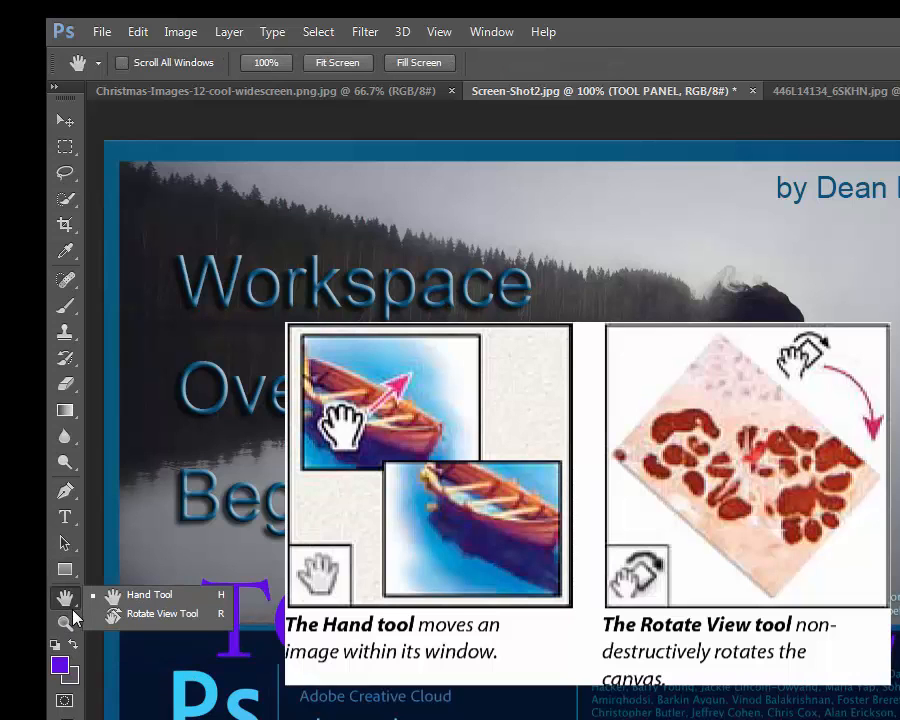
{"action": "mouse_move", "coordinate": [148, 596]}
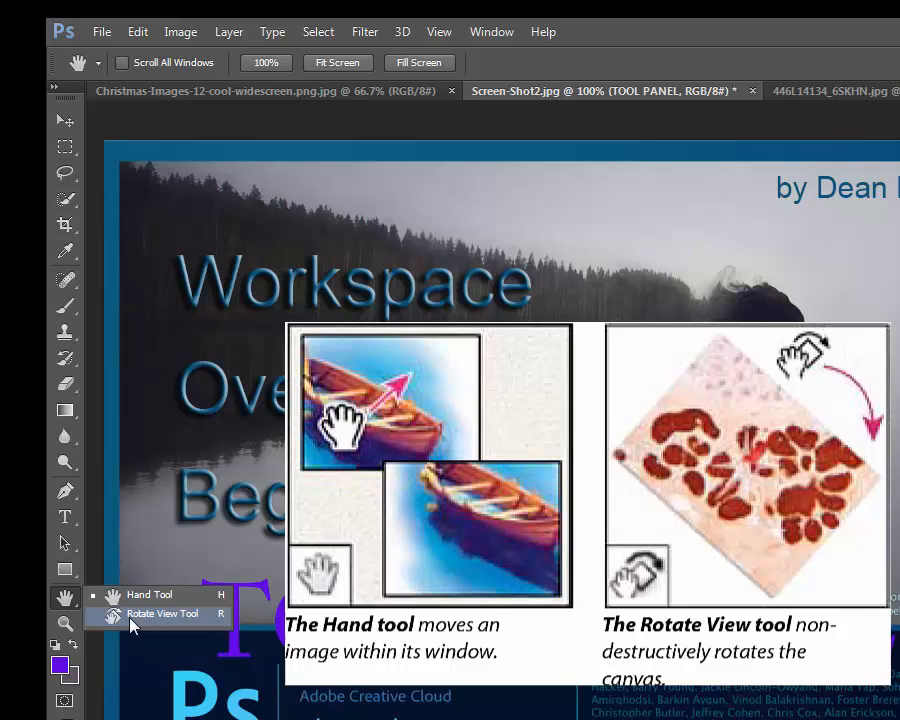
{"action": "left_click", "coordinate": [64, 624]}
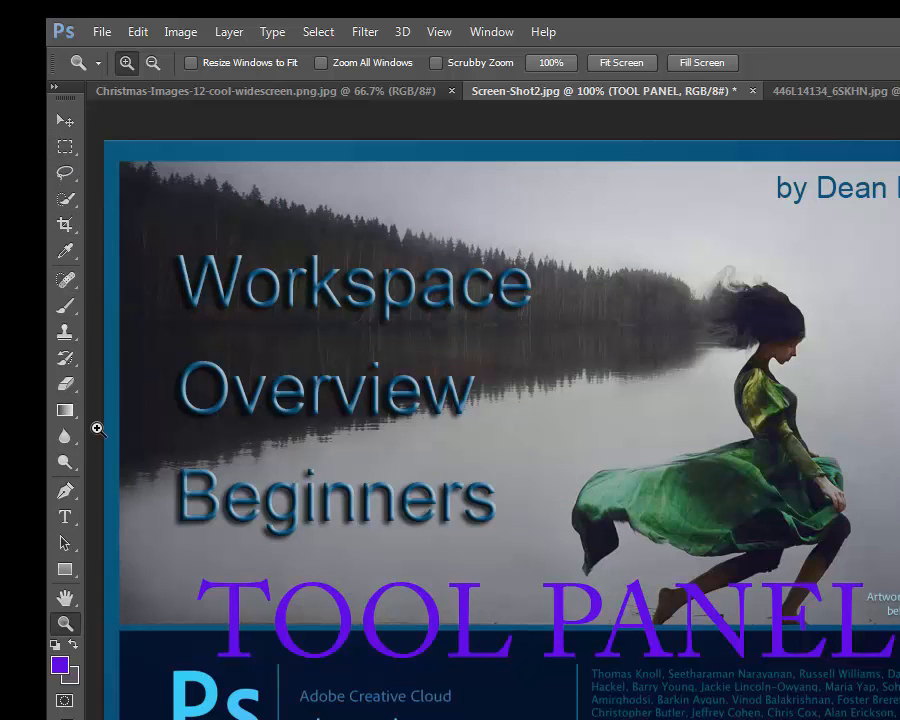
{"action": "mouse_move", "coordinate": [80, 344]}
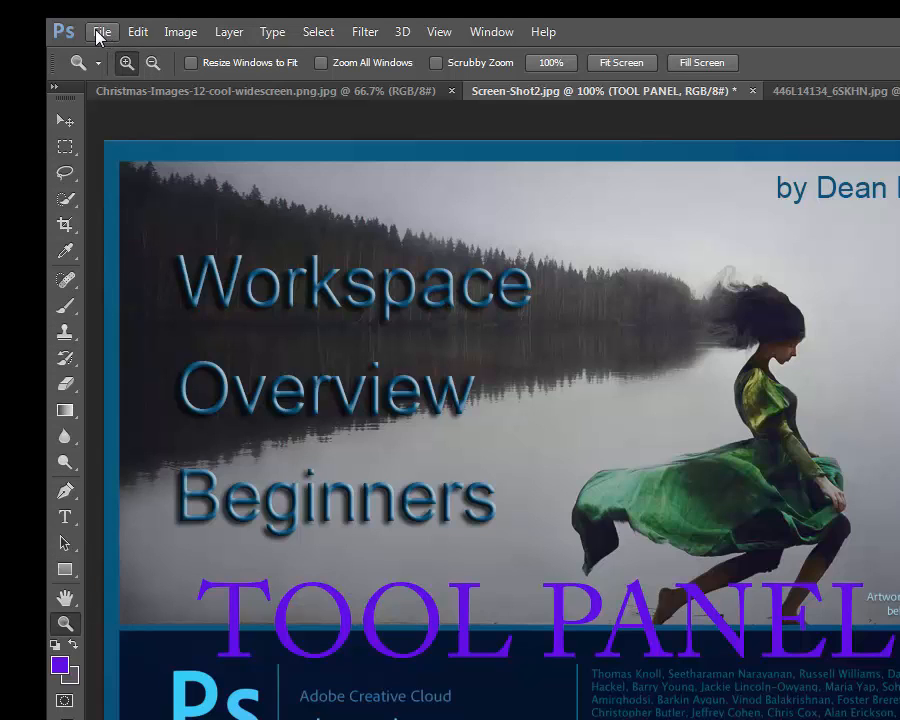
{"action": "mouse_move", "coordinate": [118, 22]}
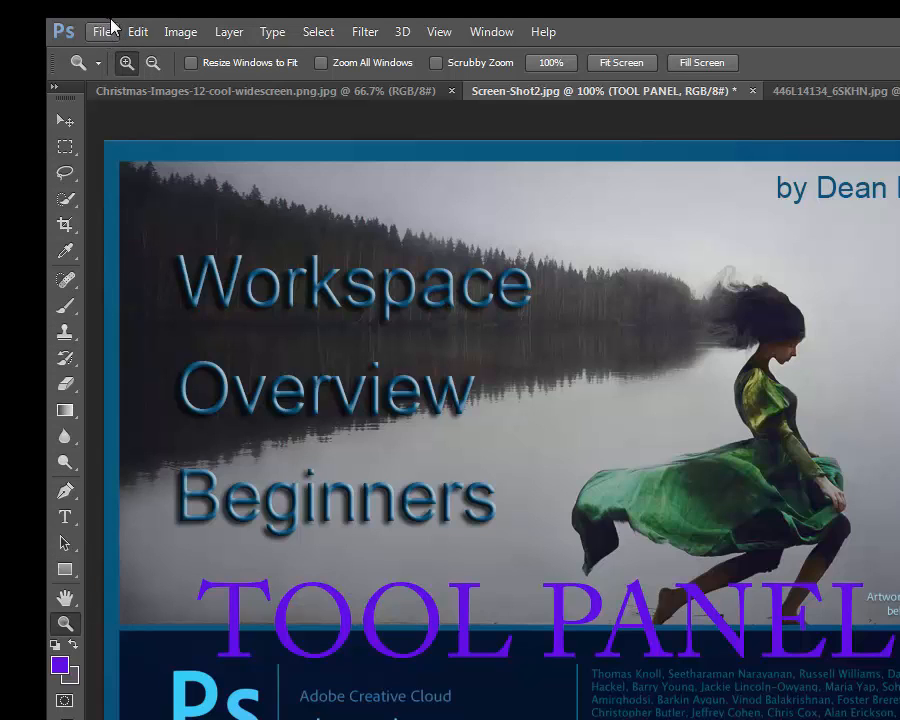
{"action": "mouse_move", "coordinate": [596, 32]}
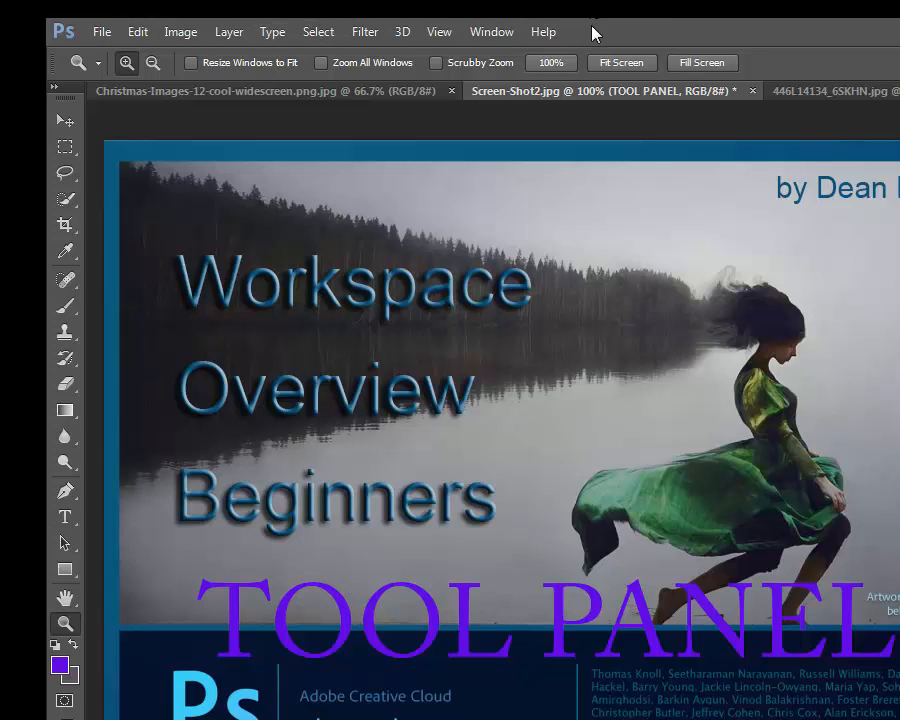